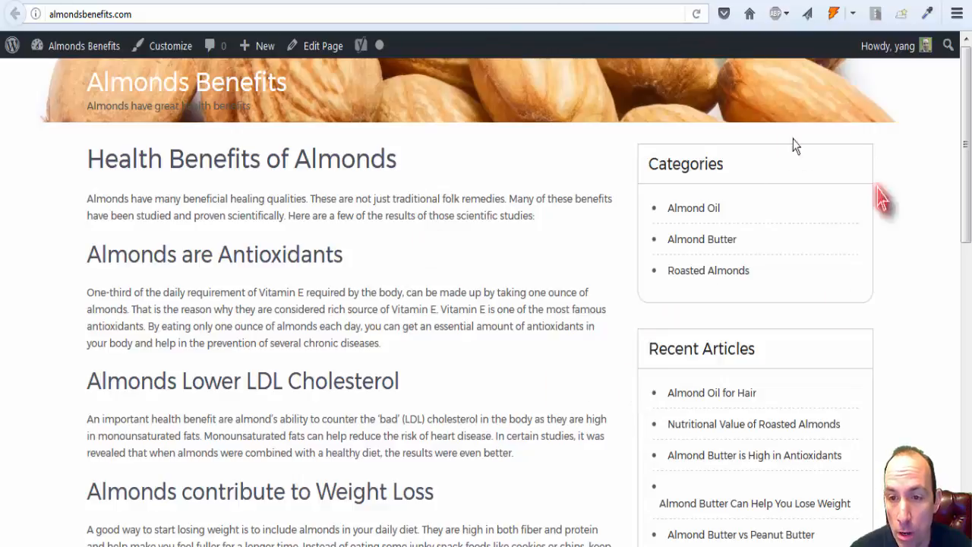
pyautogui.moveTo(577, 251)
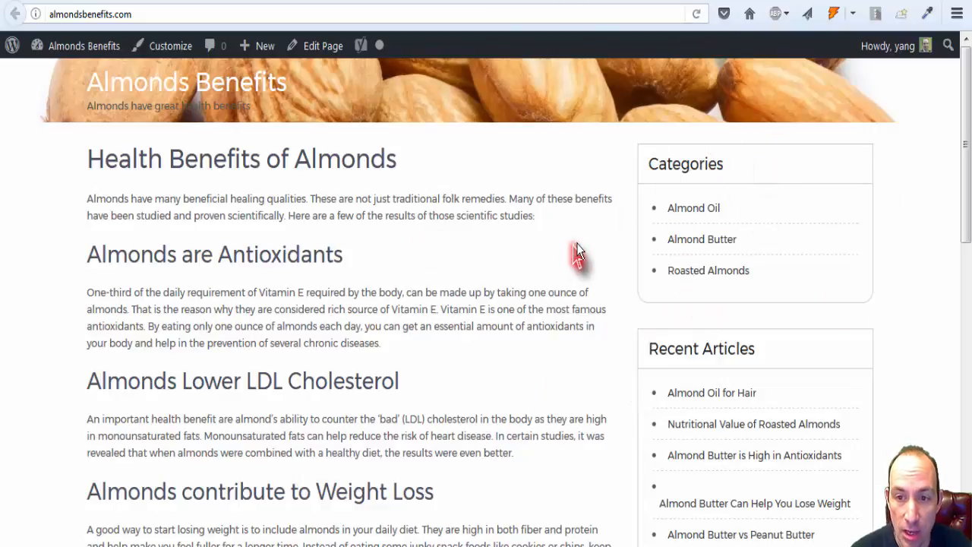
pyautogui.moveTo(441, 277)
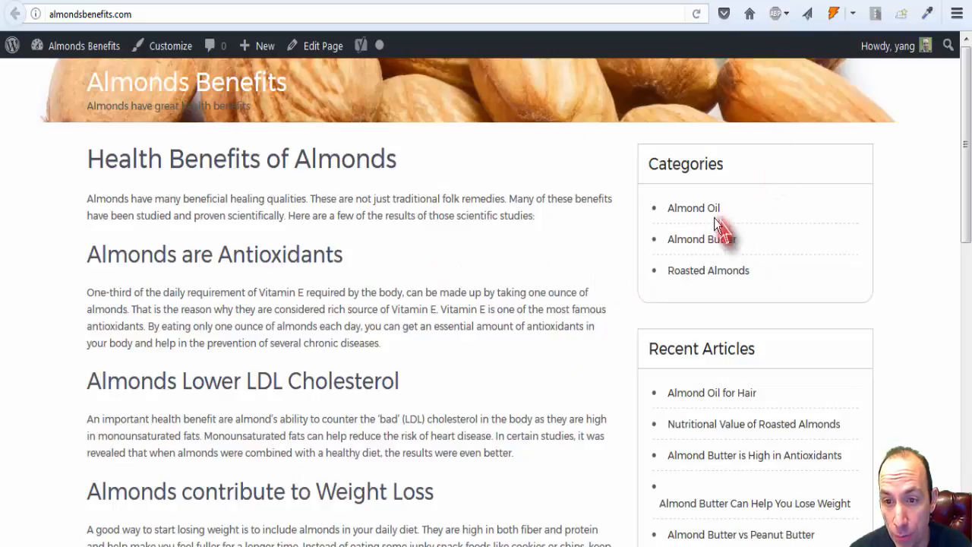
pyautogui.moveTo(686, 286)
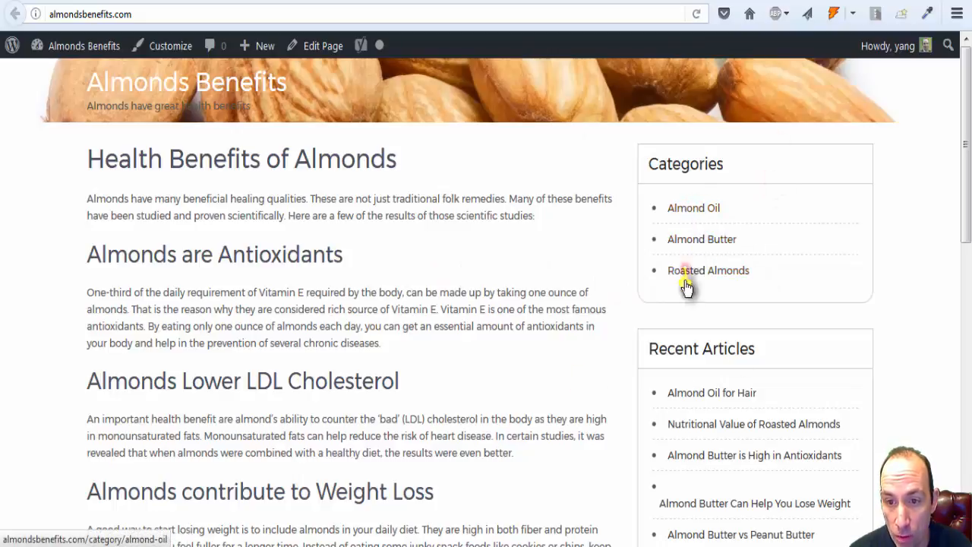
pyautogui.moveTo(765, 136)
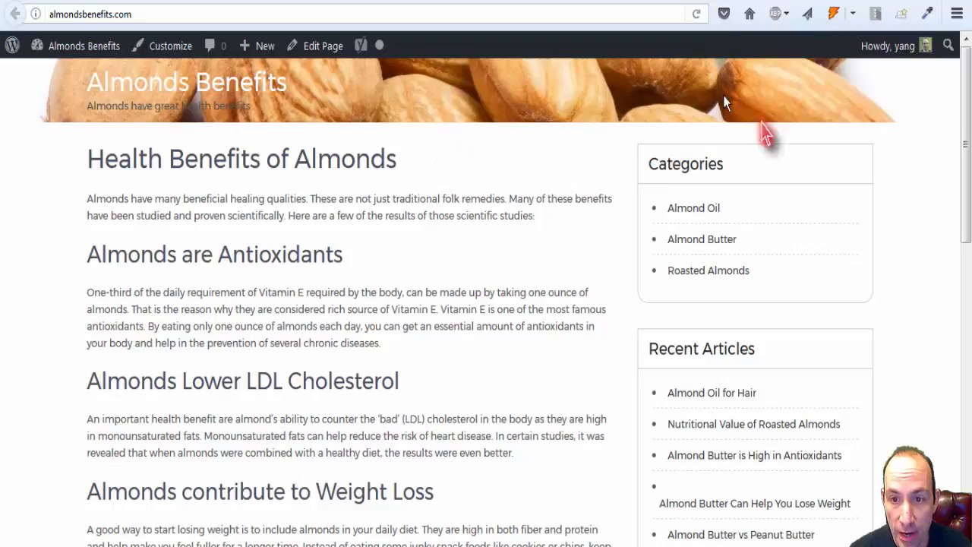
pyautogui.moveTo(580, 260)
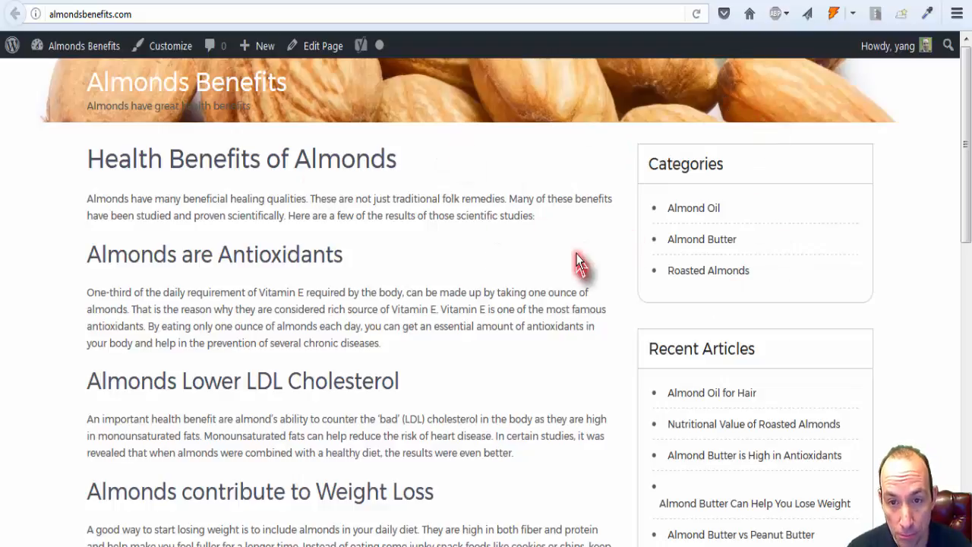
pyautogui.moveTo(745, 174)
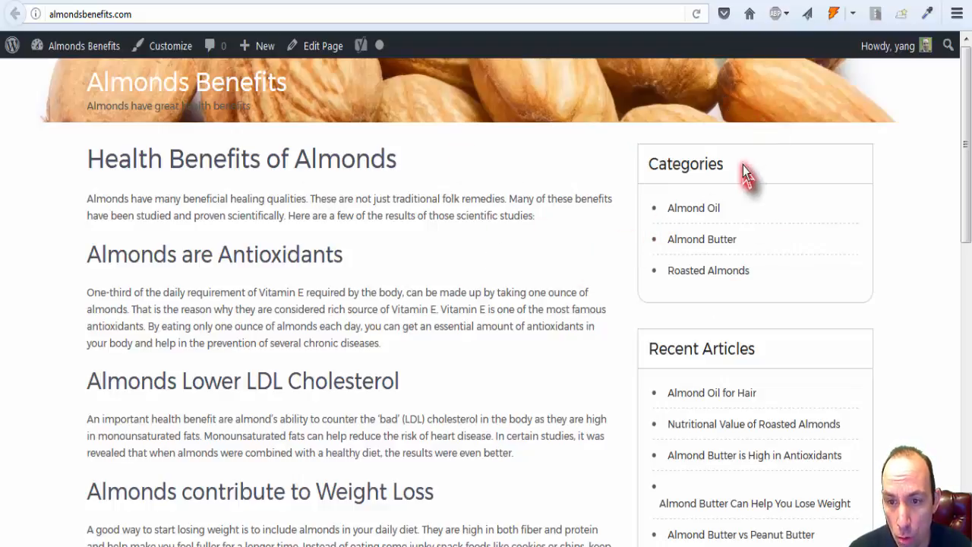
pyautogui.moveTo(775, 273)
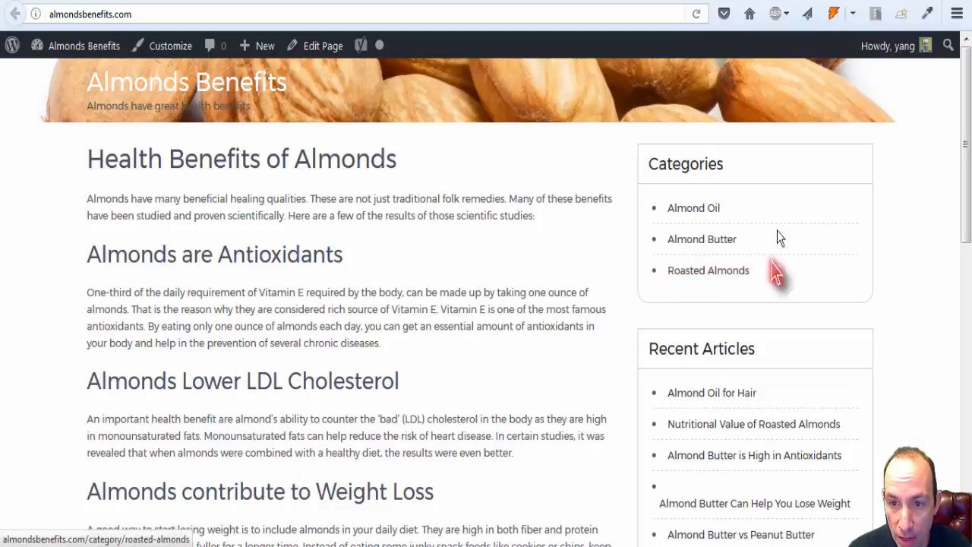
pyautogui.moveTo(562, 266)
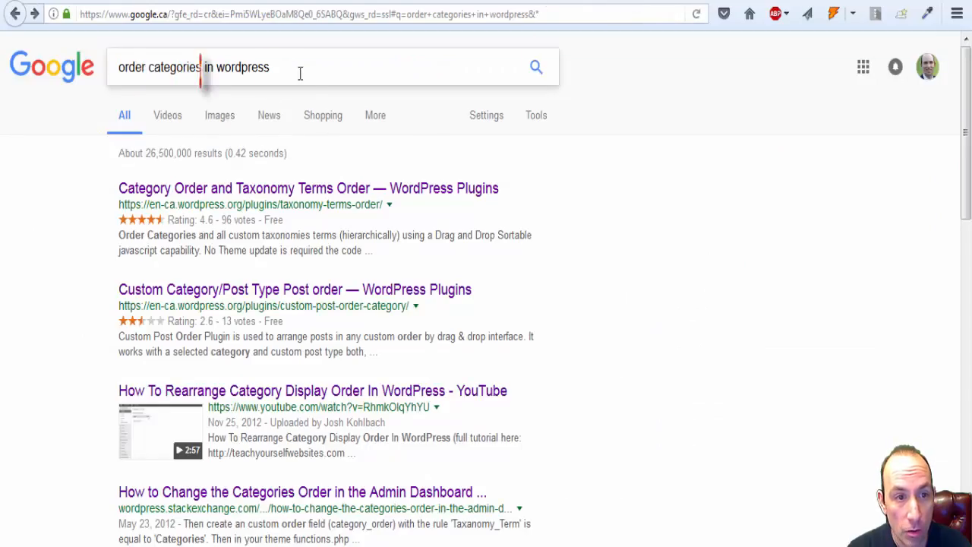
# - Scroll the Google results for 'order categories in wordpress' to see more plugin listings
pyautogui.scroll(-3)
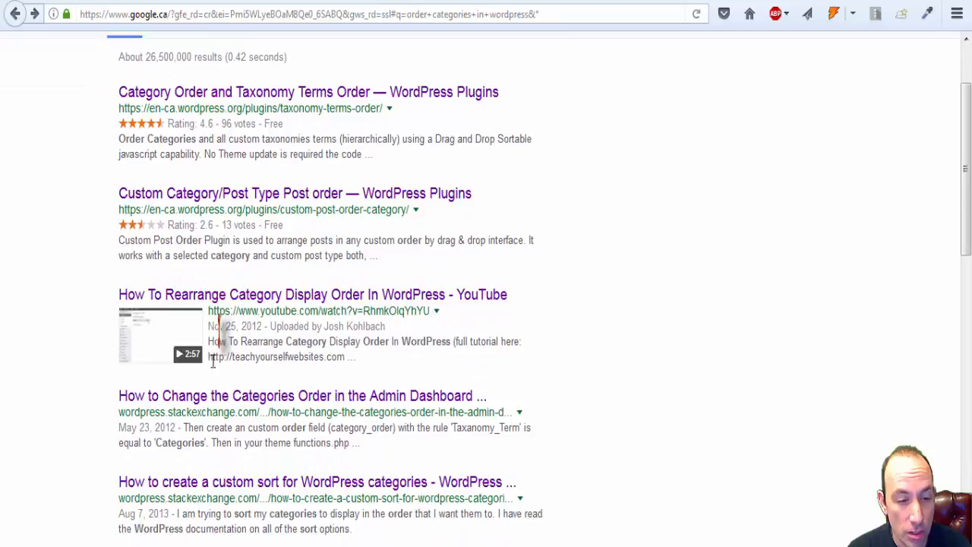
pyautogui.scroll(-3)
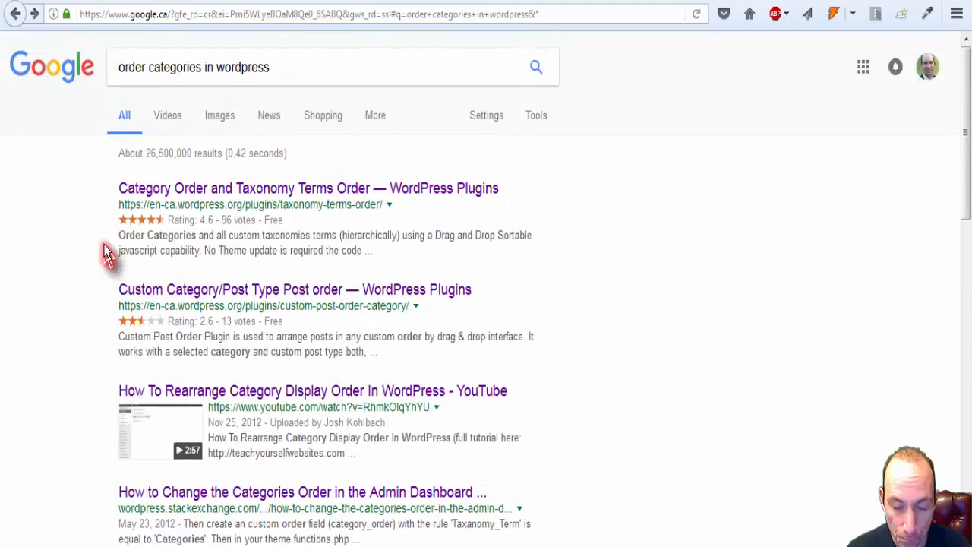
pyautogui.moveTo(444, 150)
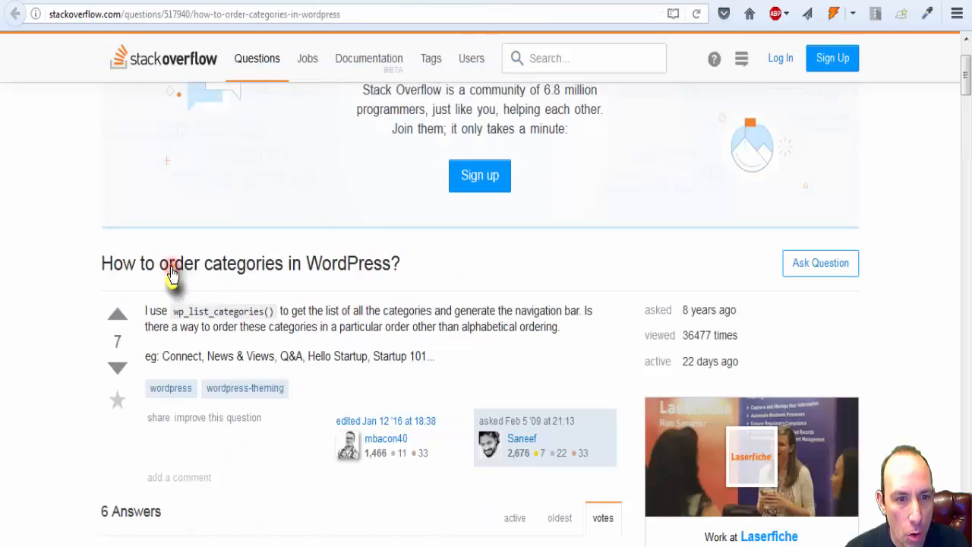
pyautogui.scroll(-3)
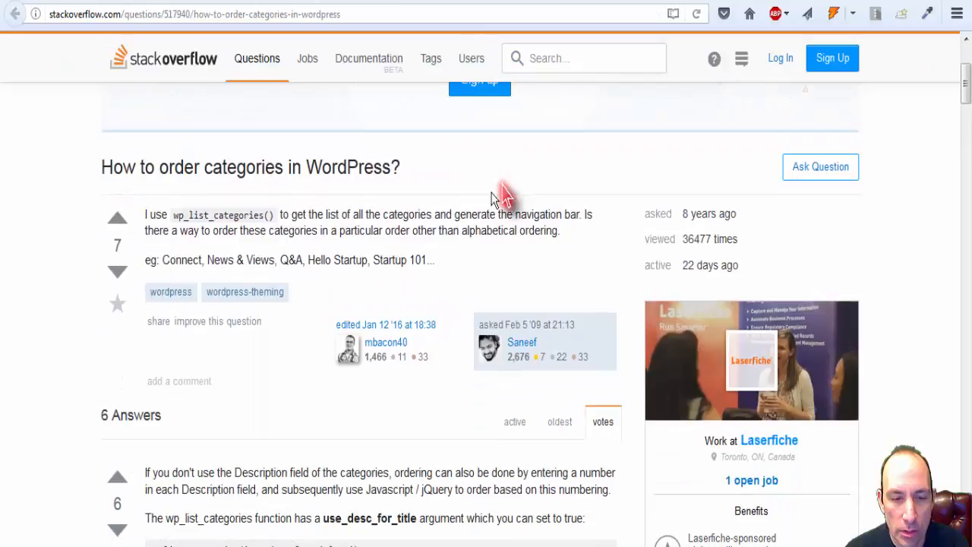
pyautogui.scroll(-3)
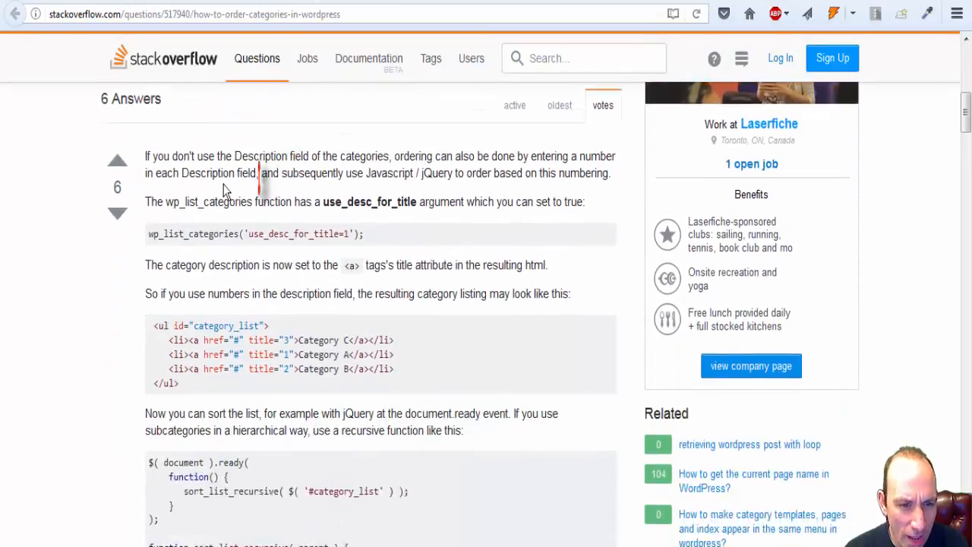
pyautogui.scroll(-3)
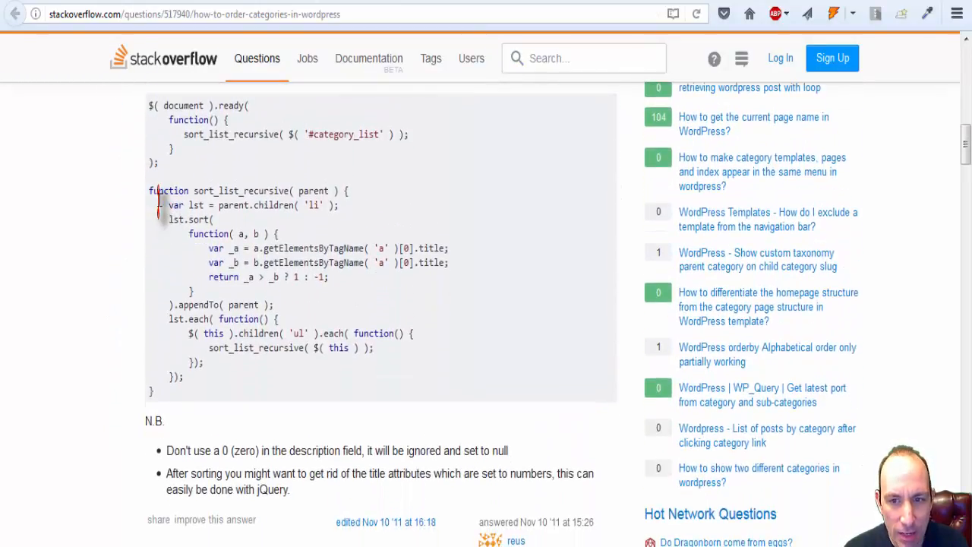
pyautogui.scroll(-3)
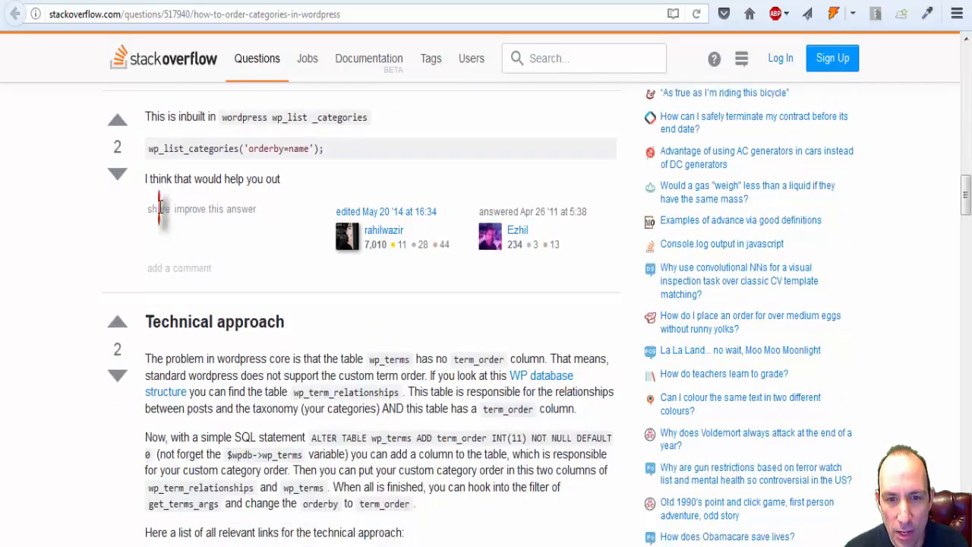
pyautogui.scroll(-3)
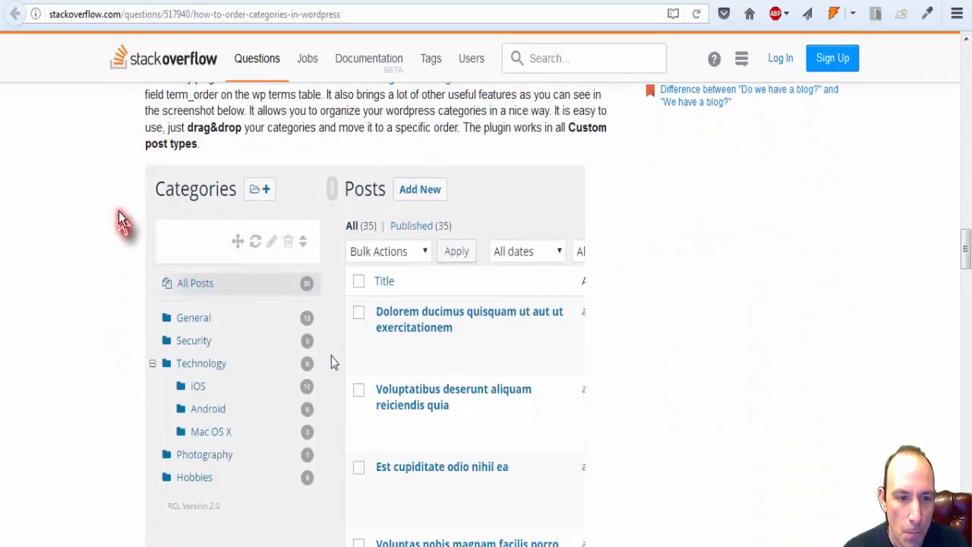
pyautogui.scroll(-3)
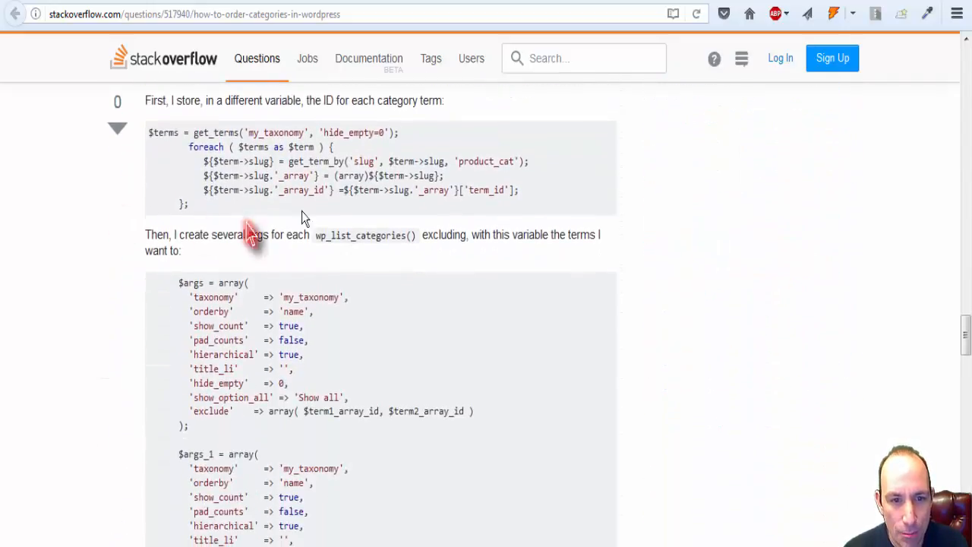
pyautogui.moveTo(520, 267)
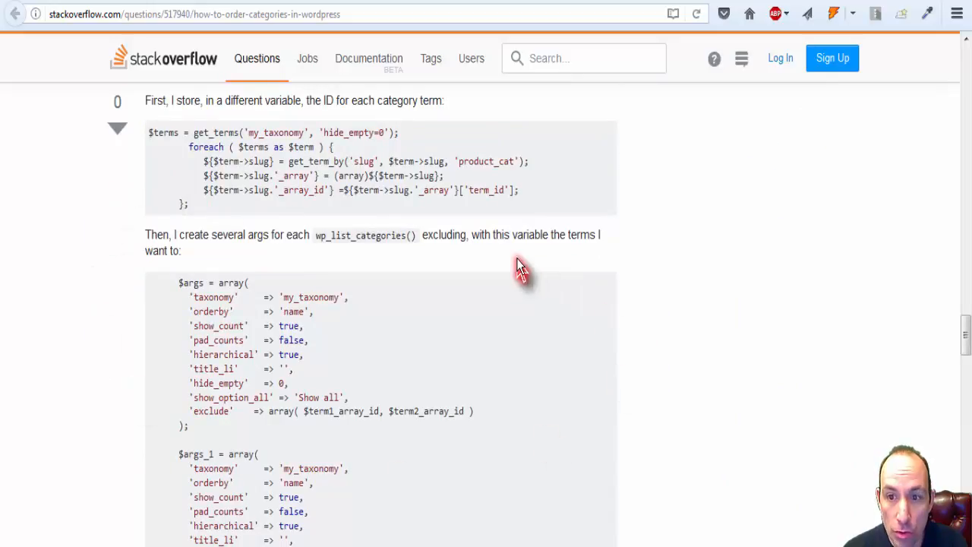
pyautogui.moveTo(497, 266)
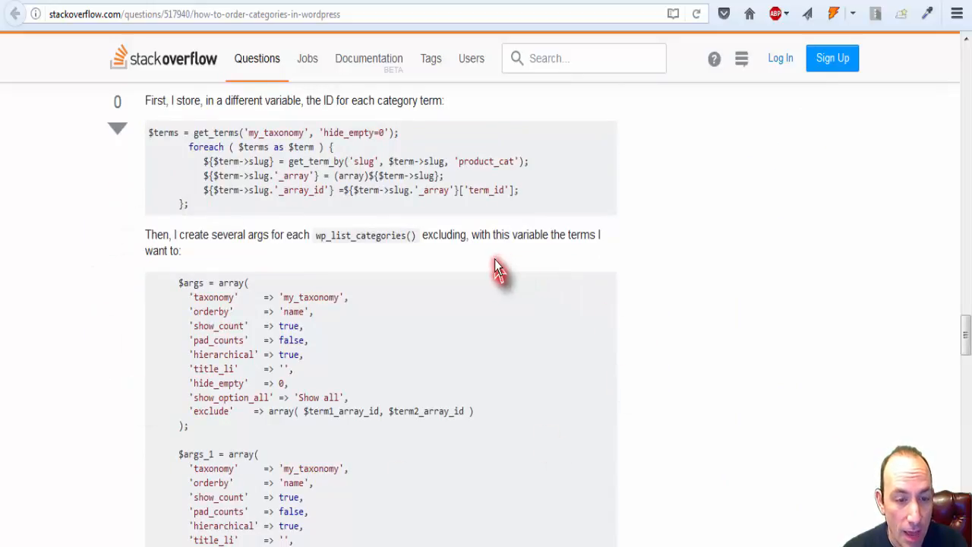
pyautogui.moveTo(437, 262)
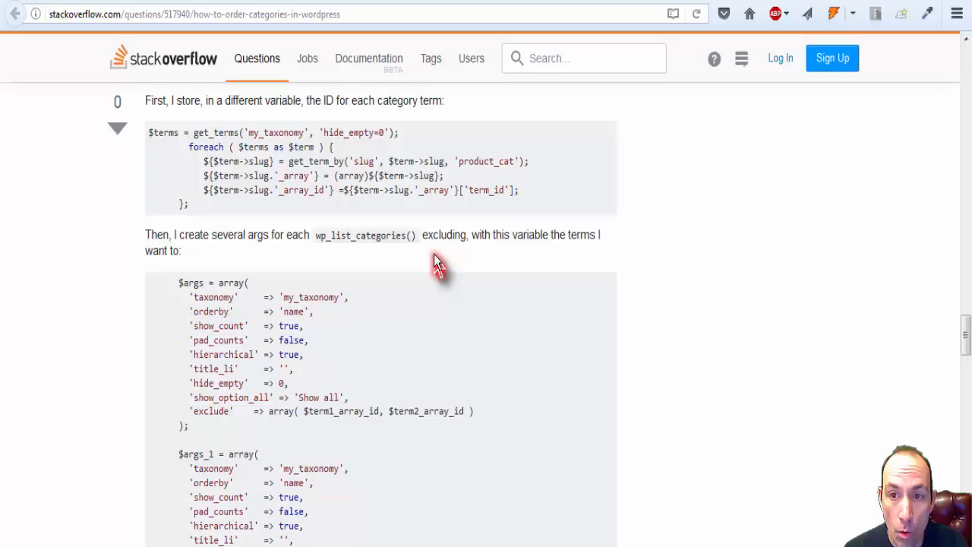
pyautogui.moveTo(213, 261)
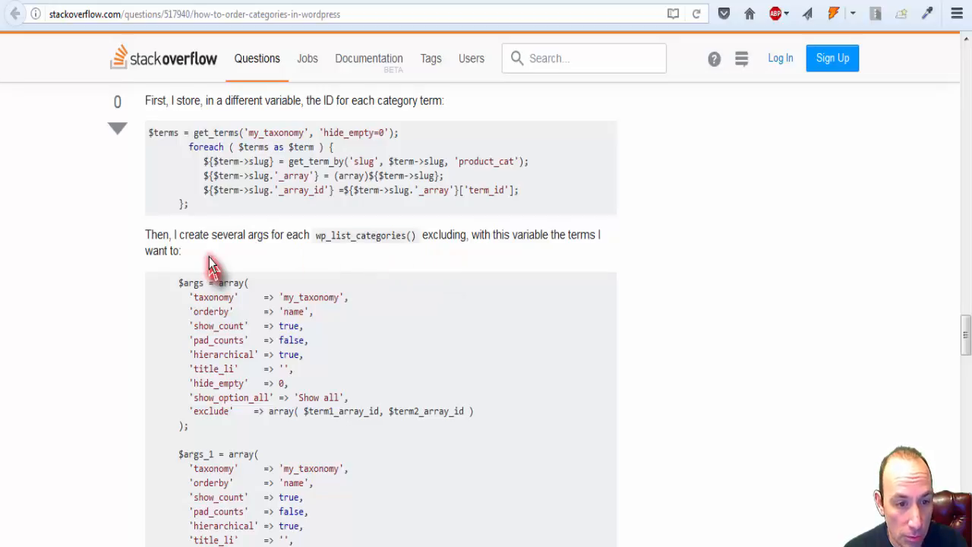
pyautogui.scroll(-3)
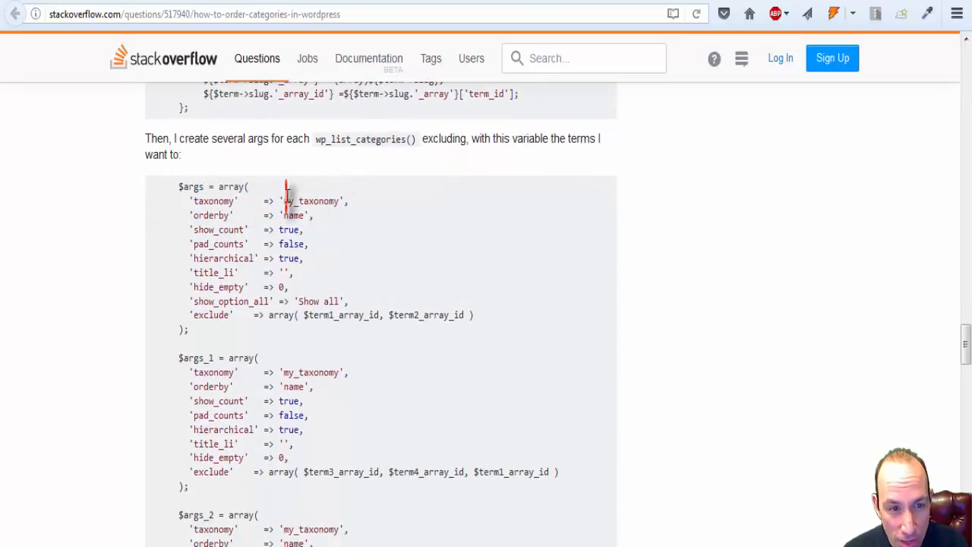
pyautogui.scroll(-3)
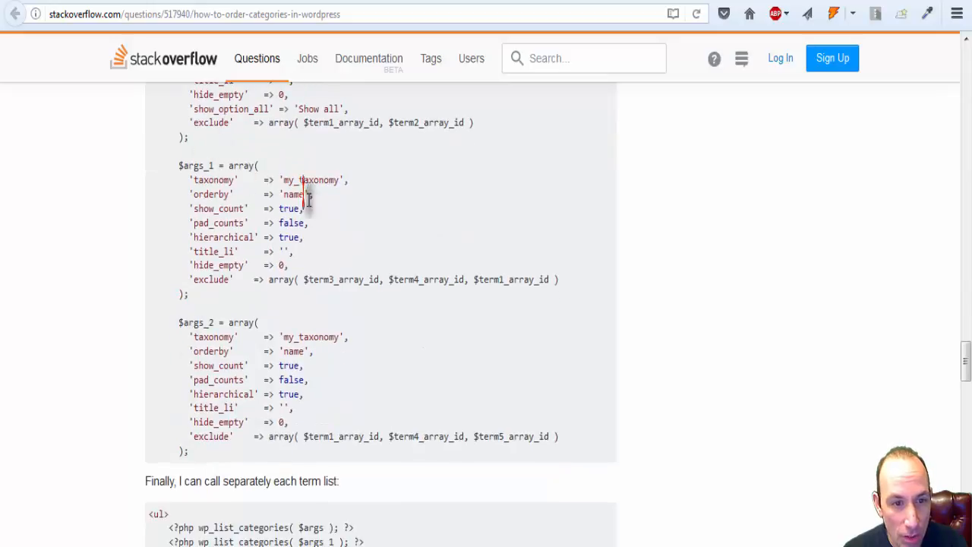
pyautogui.scroll(-3)
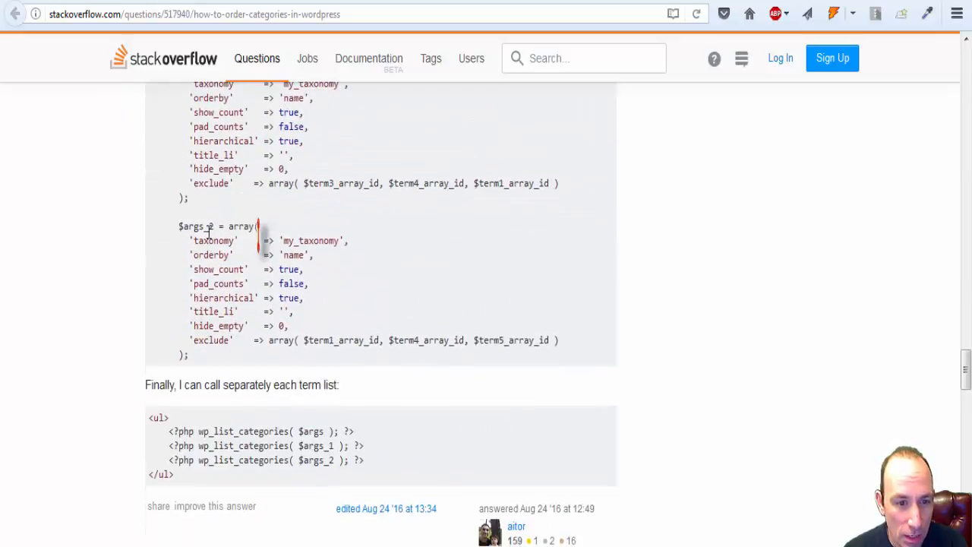
pyautogui.scroll(-3)
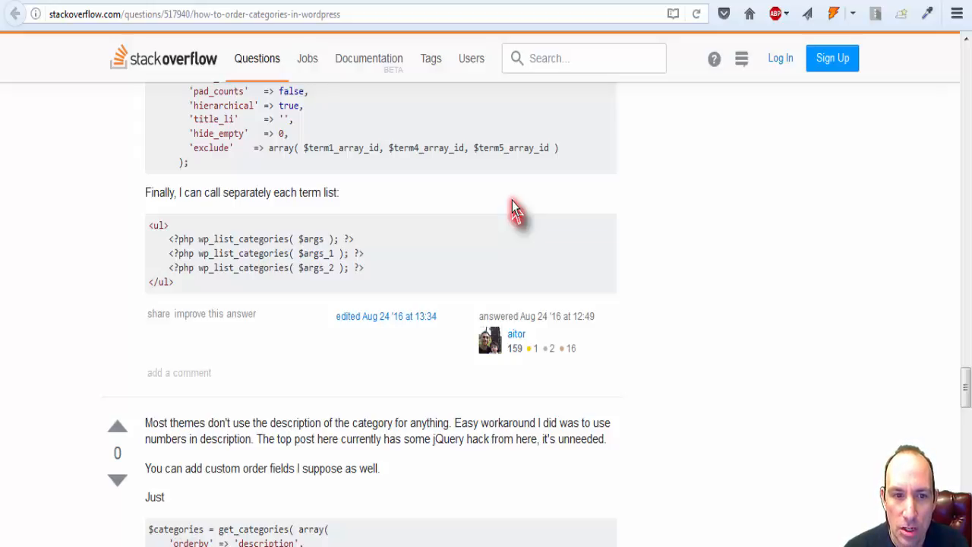
pyautogui.moveTo(588, 169)
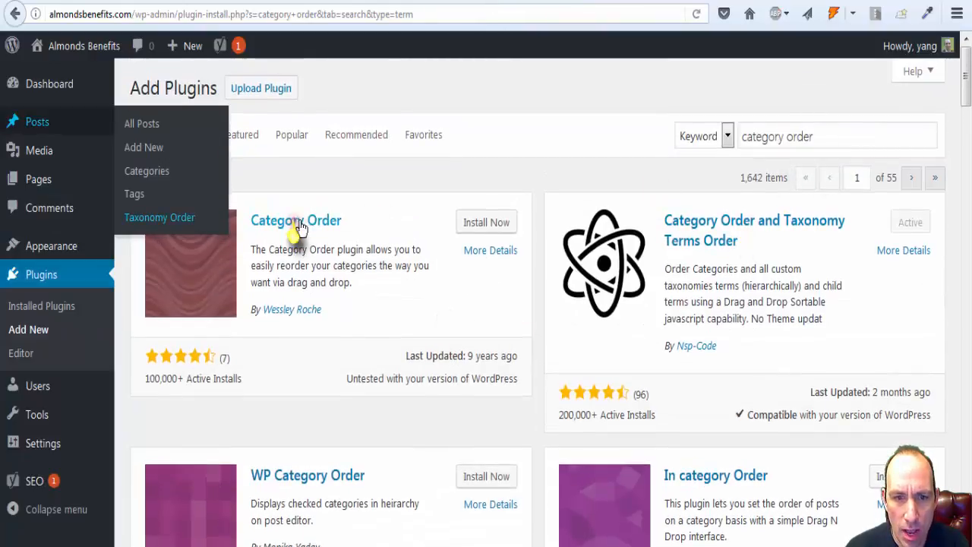
# - Scroll the 'category order' plugin results to compare Category Order and Taxonomy Terms Order
pyautogui.scroll(-3)
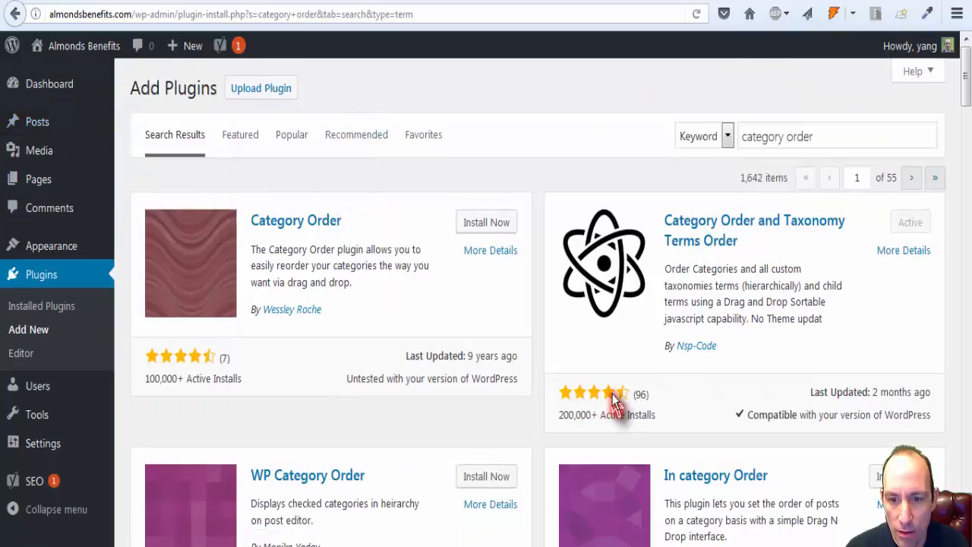
pyautogui.moveTo(678, 406)
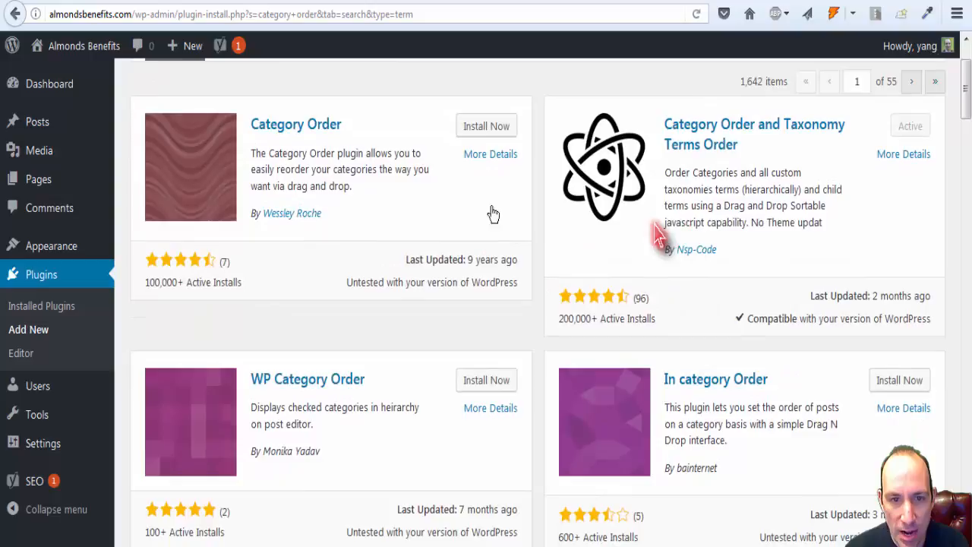
pyautogui.moveTo(536, 273)
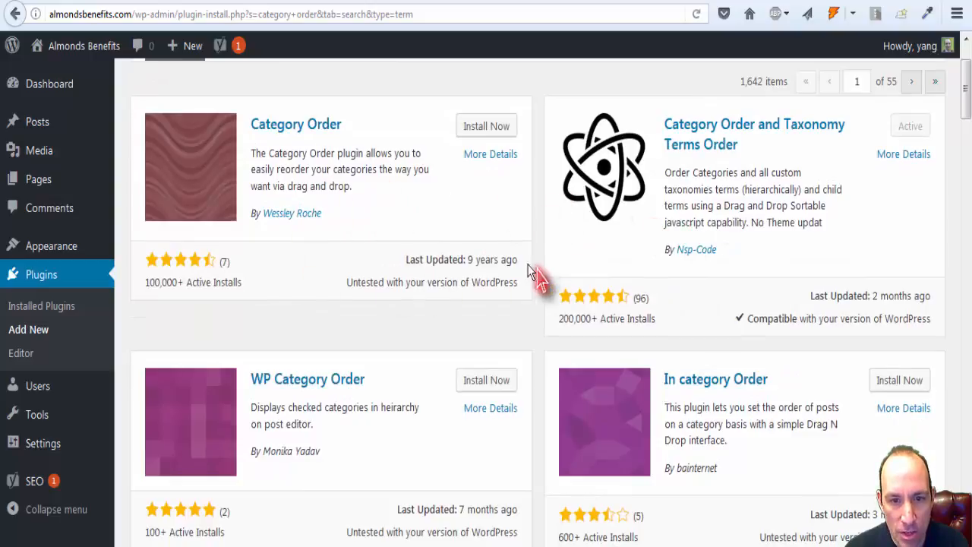
pyautogui.moveTo(470, 236)
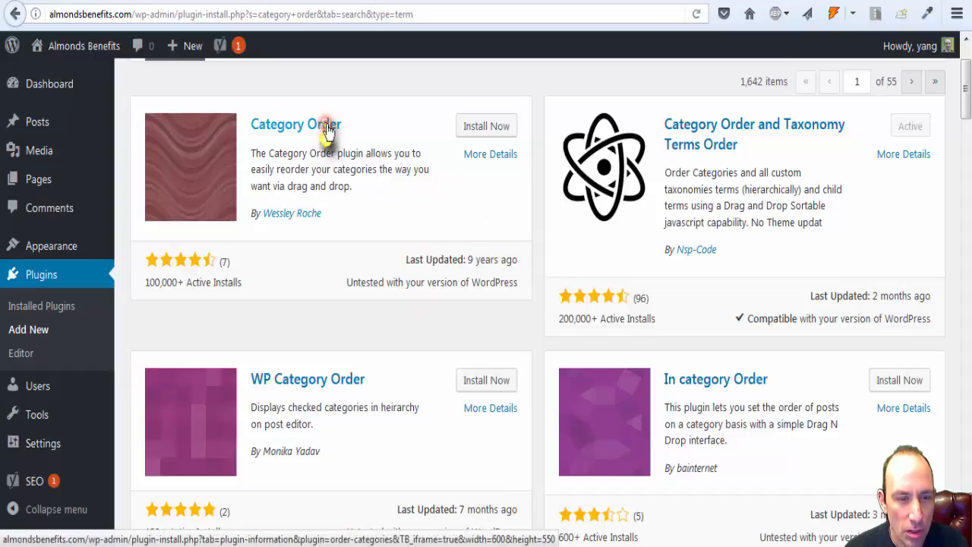
pyautogui.moveTo(207, 232)
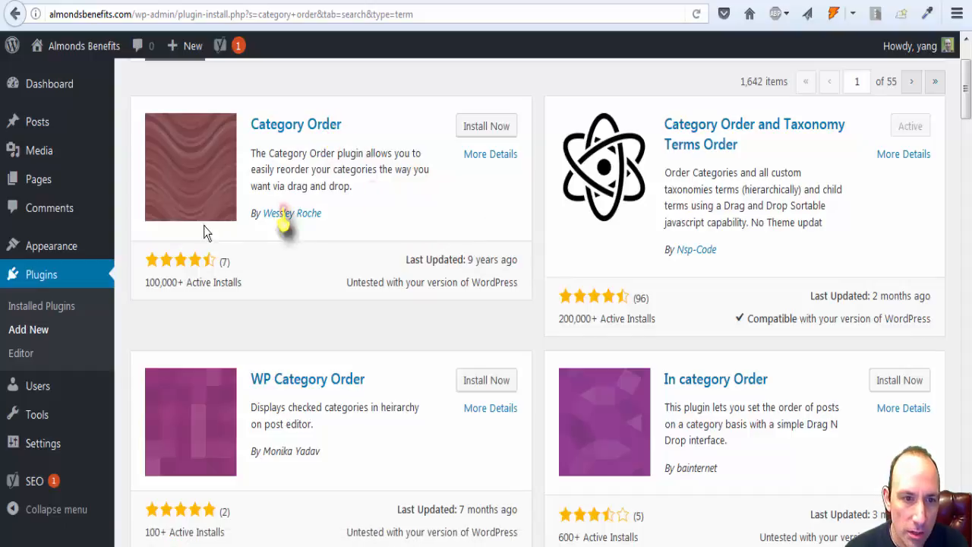
pyautogui.moveTo(272, 88)
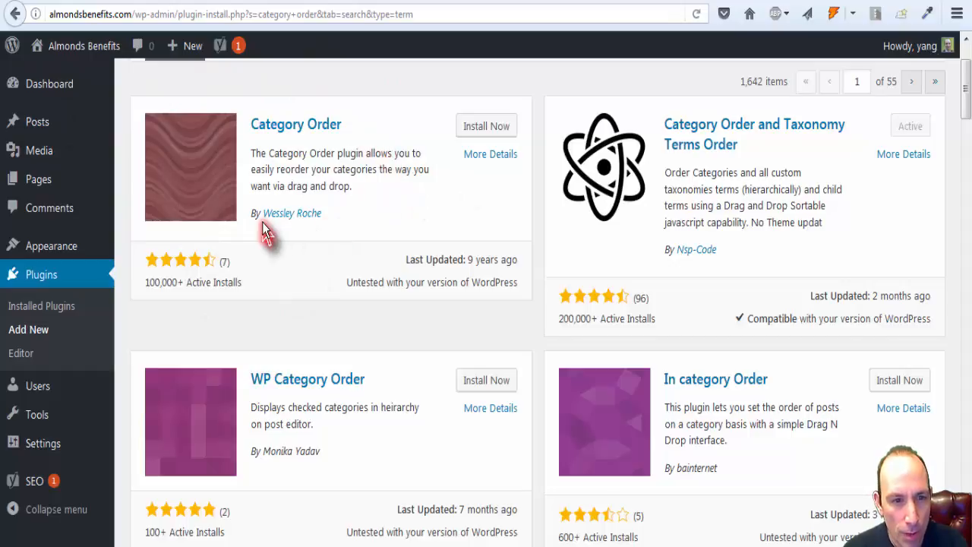
pyautogui.moveTo(512, 159)
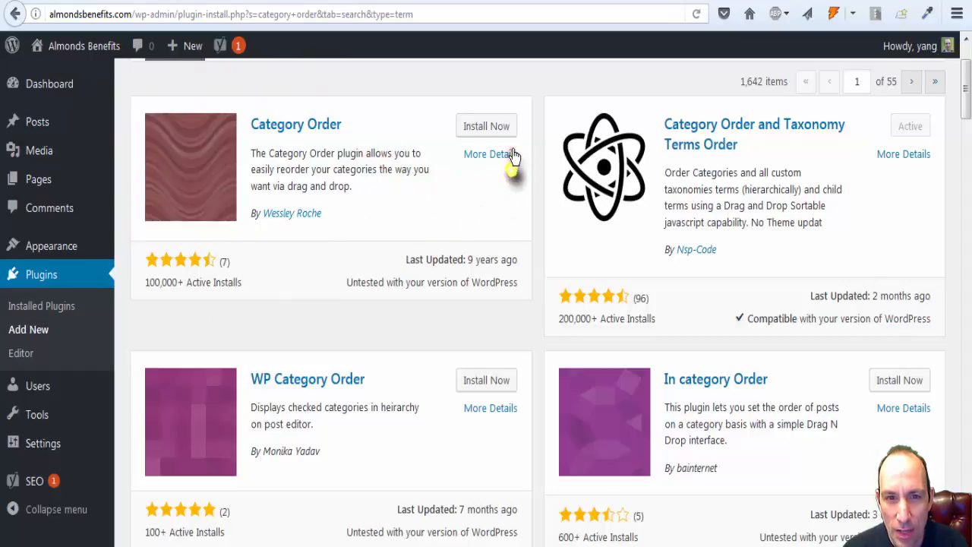
pyautogui.moveTo(550, 292)
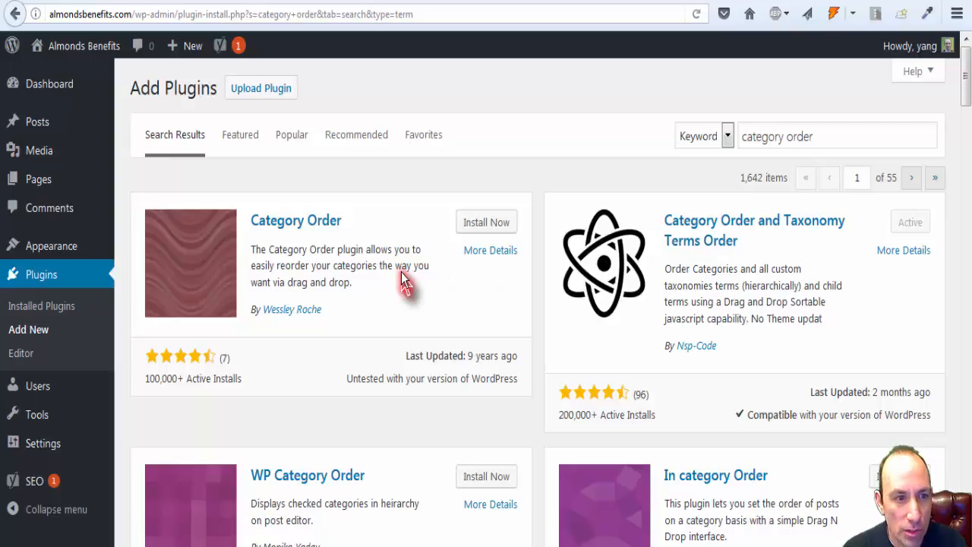
pyautogui.moveTo(734, 453)
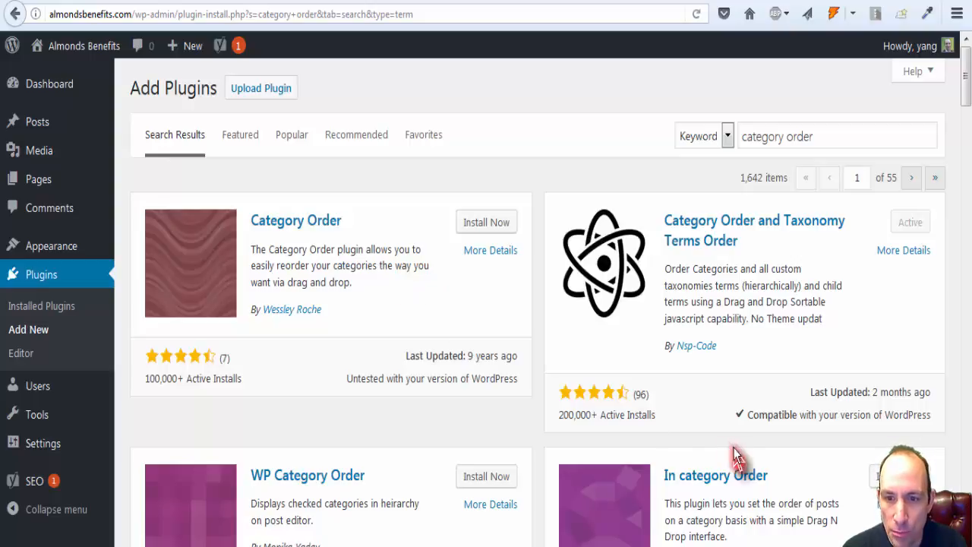
pyautogui.scroll(-3)
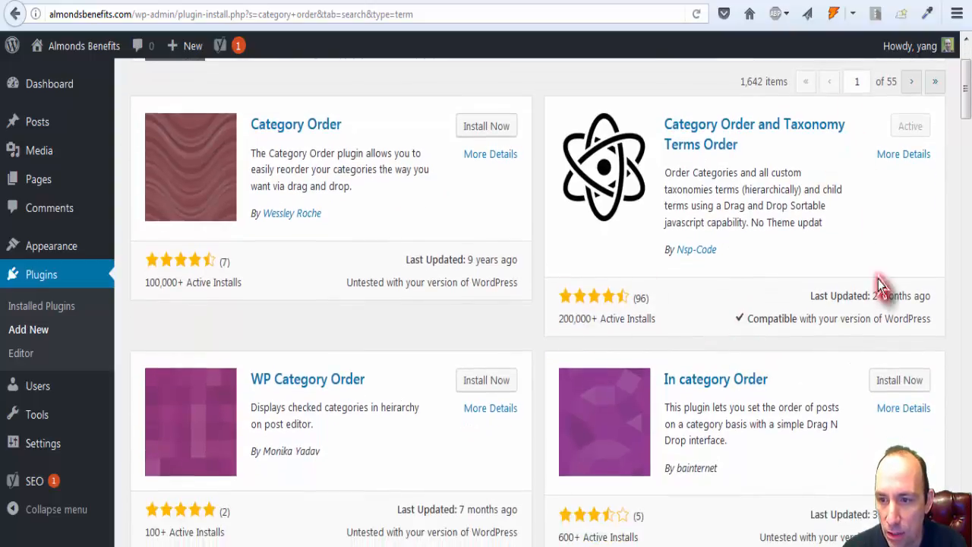
pyautogui.moveTo(530, 309)
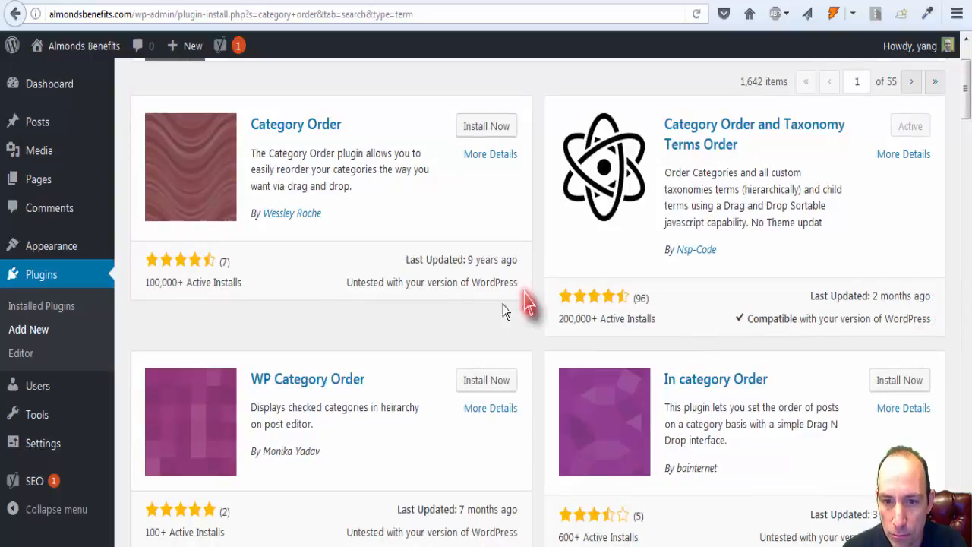
pyautogui.moveTo(687, 323)
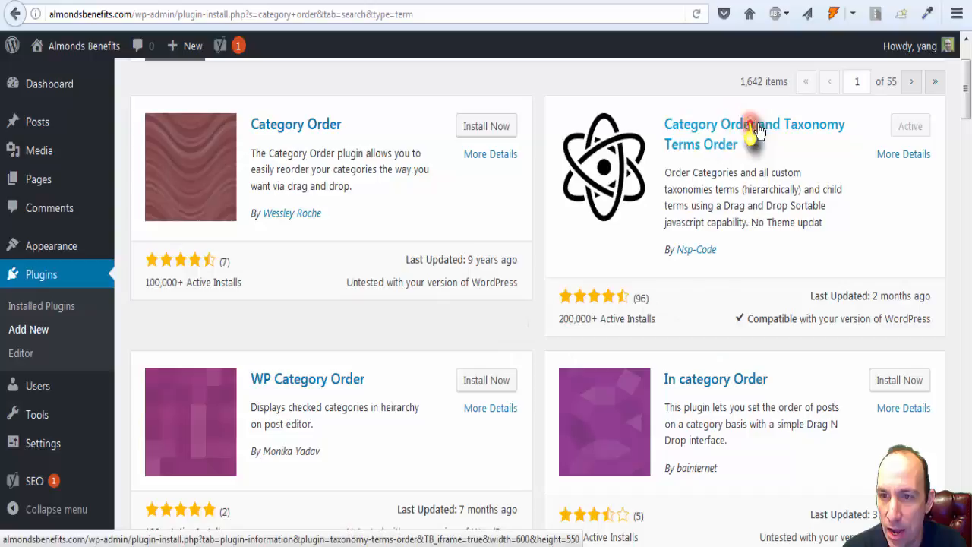
pyautogui.moveTo(841, 136)
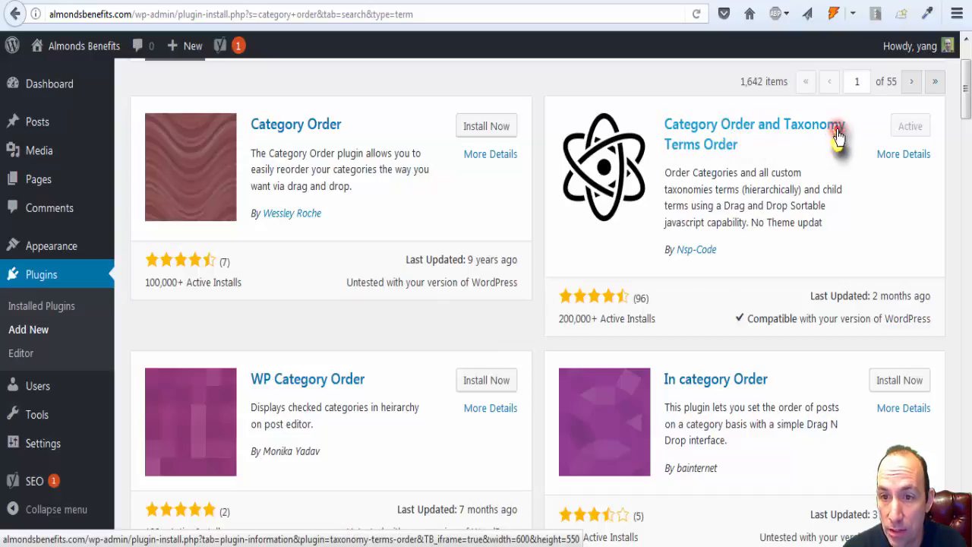
pyautogui.moveTo(606, 333)
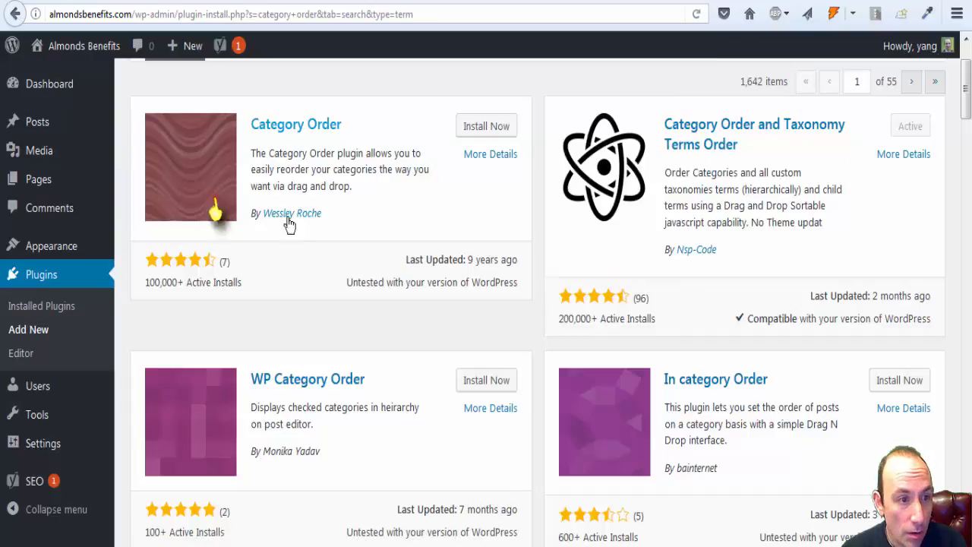
pyautogui.moveTo(710, 176)
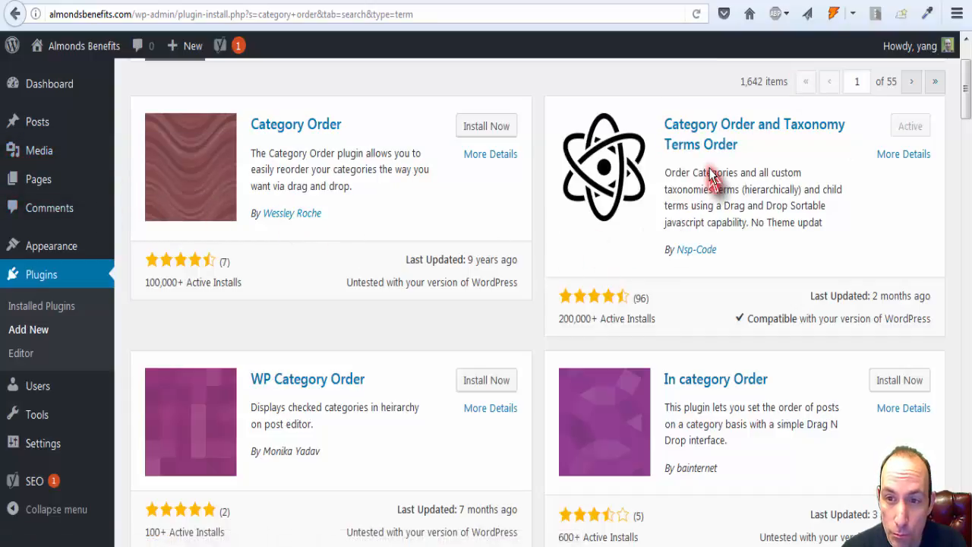
pyautogui.moveTo(39, 149)
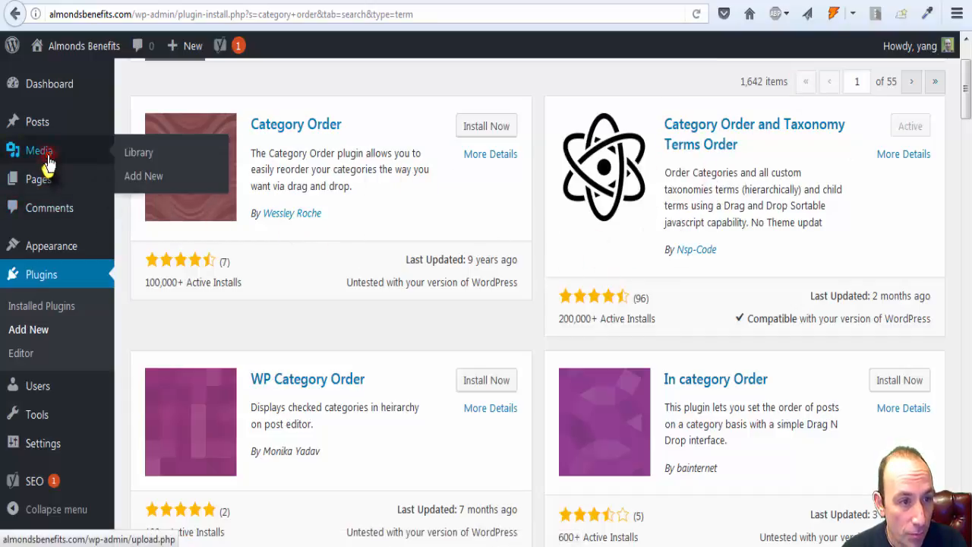
pyautogui.moveTo(36, 122)
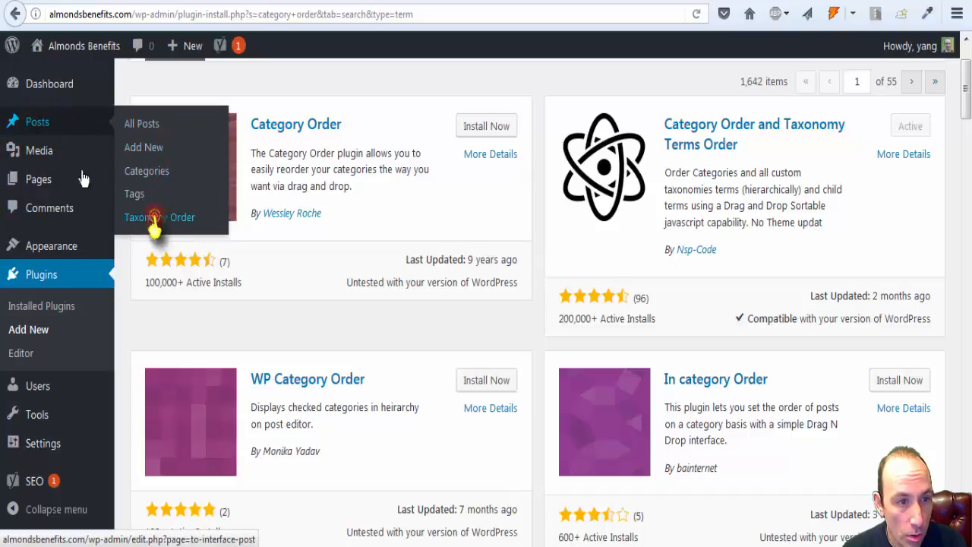
# - Open Posts > Taxonomy Order and scroll to the category list
pyautogui.click(153, 217)
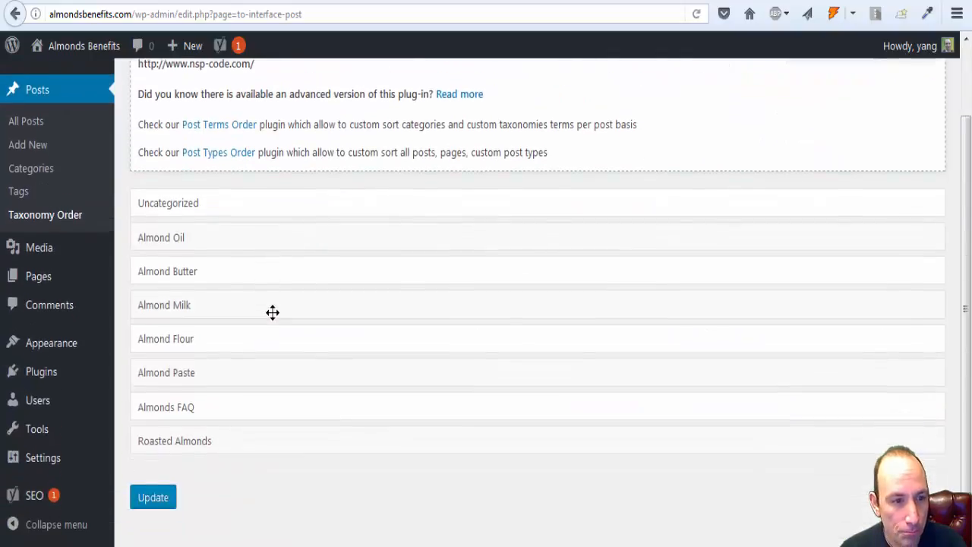
pyautogui.scroll(-3)
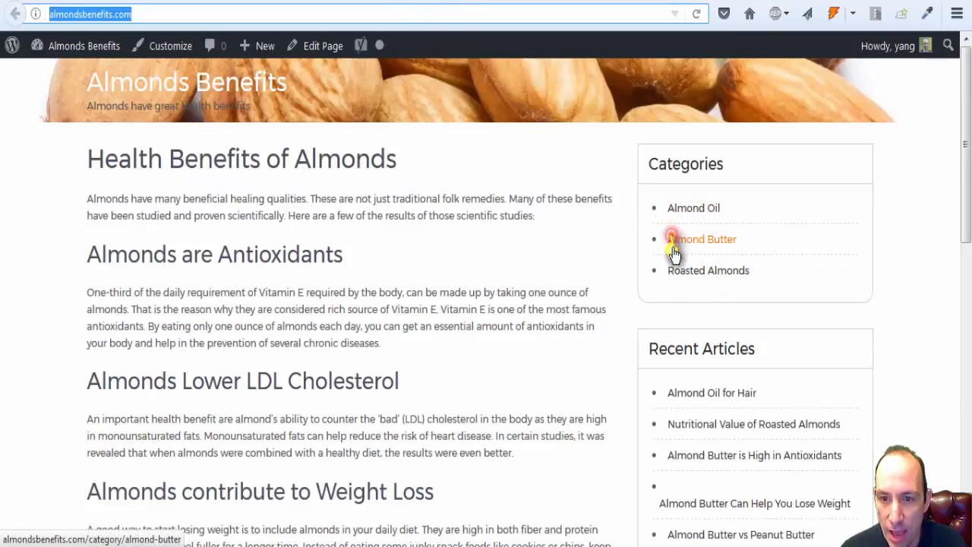
pyautogui.moveTo(695, 208)
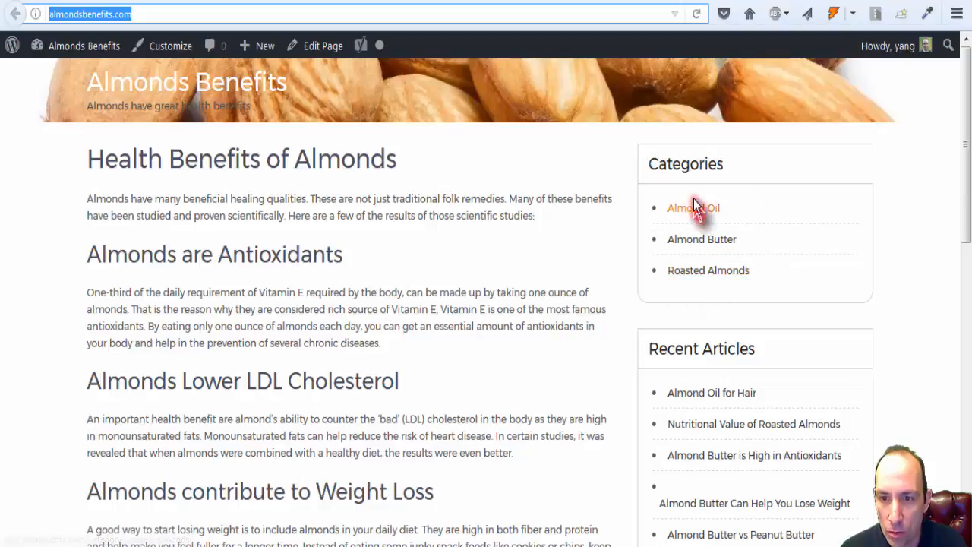
pyautogui.moveTo(451, 57)
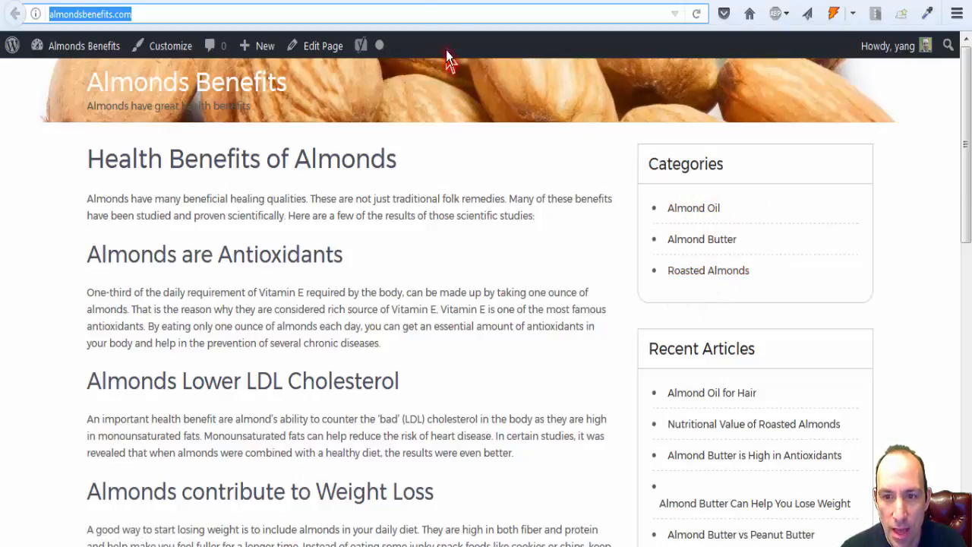
# - Return to the Taxonomy Order page in the WordPress admin
pyautogui.click(99, 15)
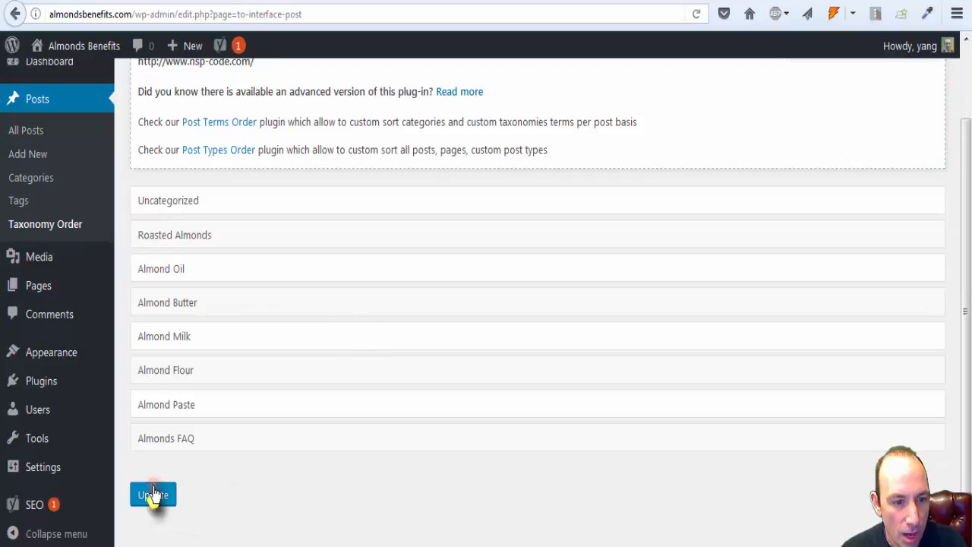
# - Save the category order and reload the site to confirm Roasted Almonds is first
pyautogui.click(151, 495)
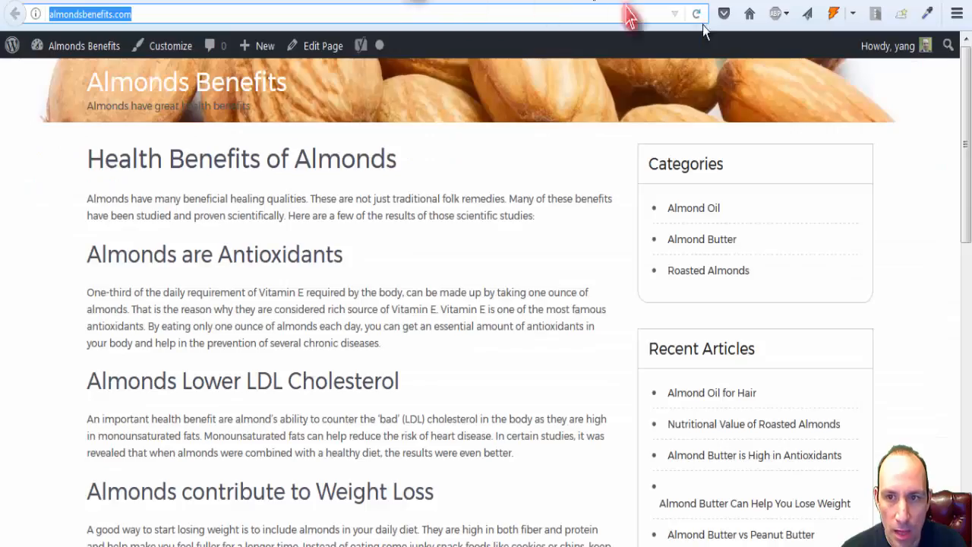
pyautogui.click(696, 13)
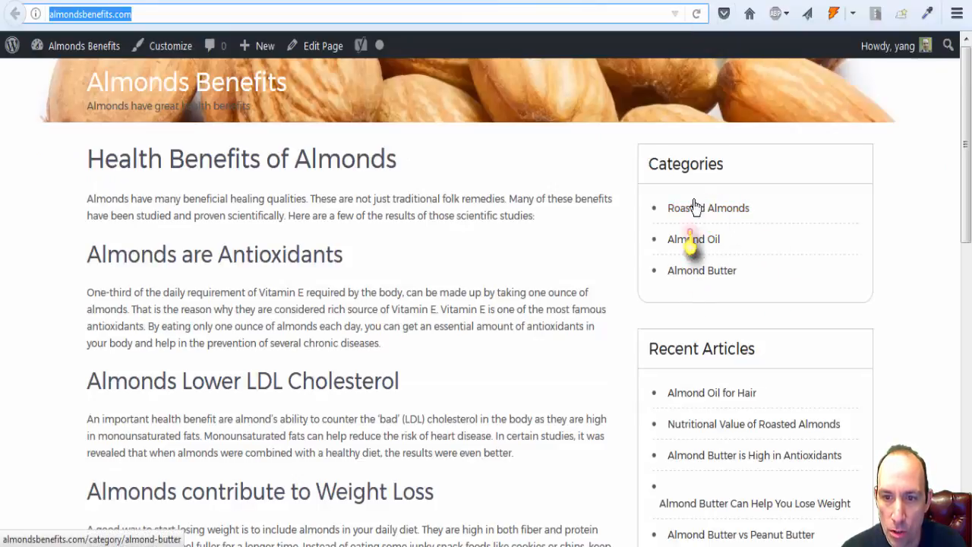
pyautogui.moveTo(361, 199)
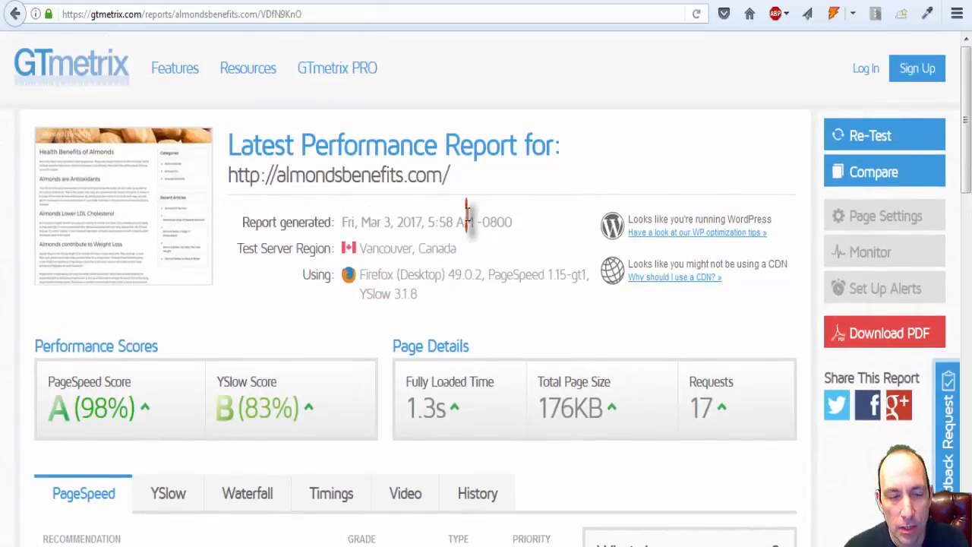
# - Scroll through the 5:58 AM GTmetrix report for the almond site
pyautogui.scroll(-3)
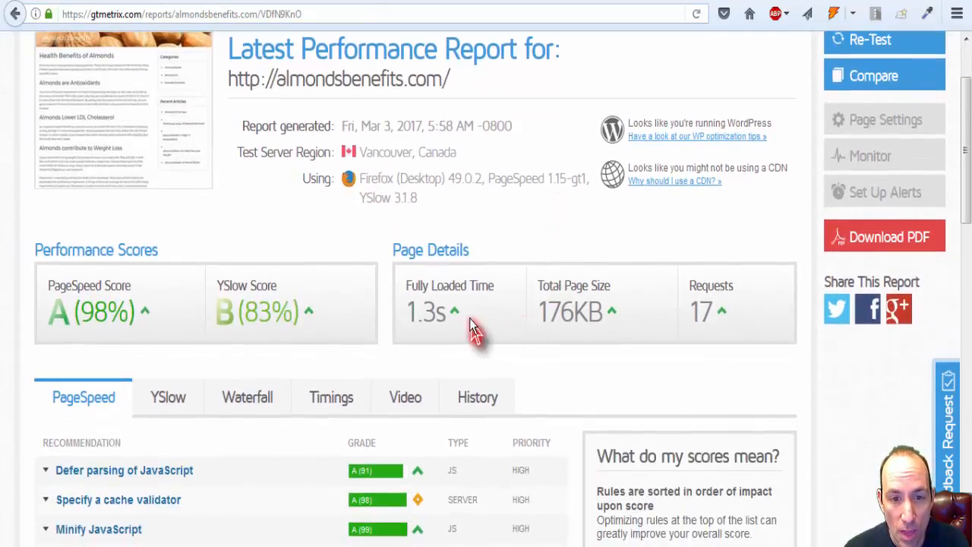
pyautogui.moveTo(194, 232)
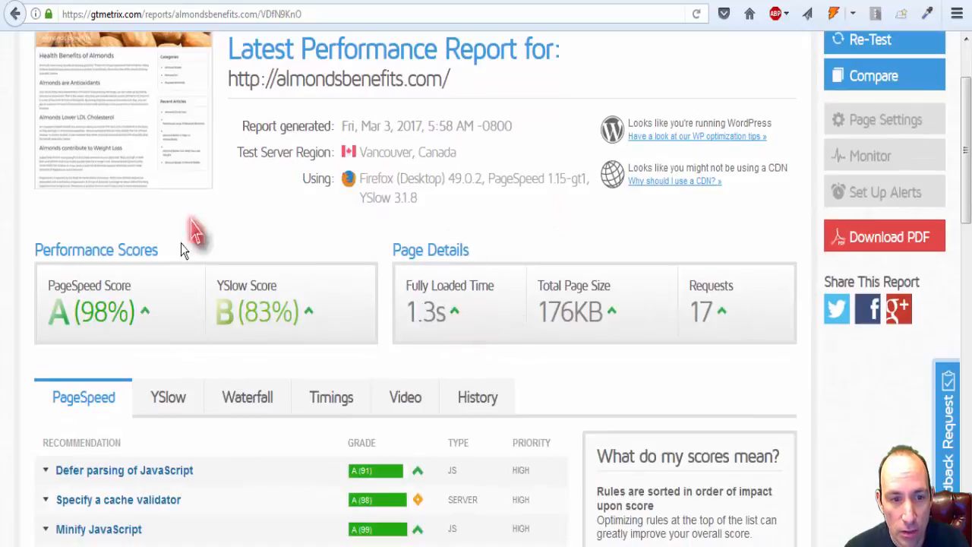
pyautogui.scroll(-3)
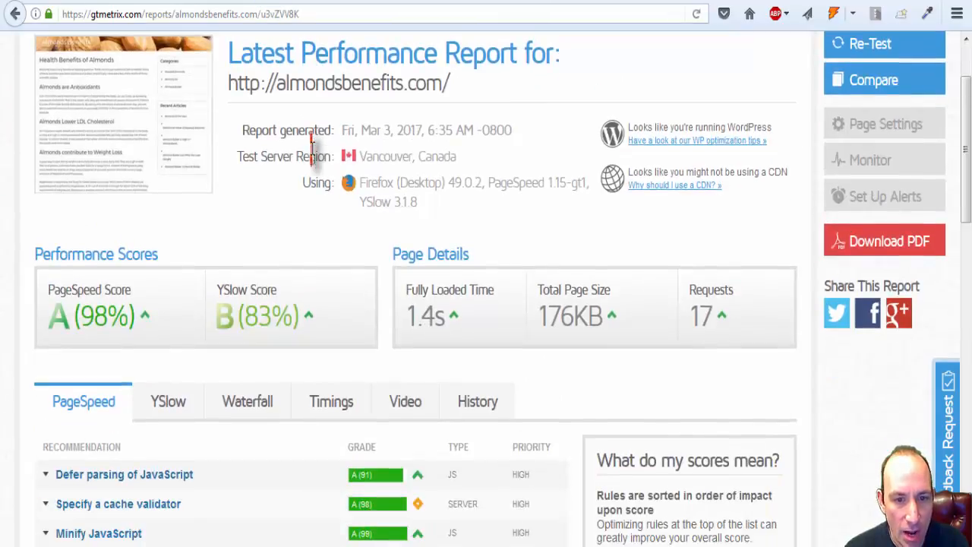
pyautogui.scroll(-3)
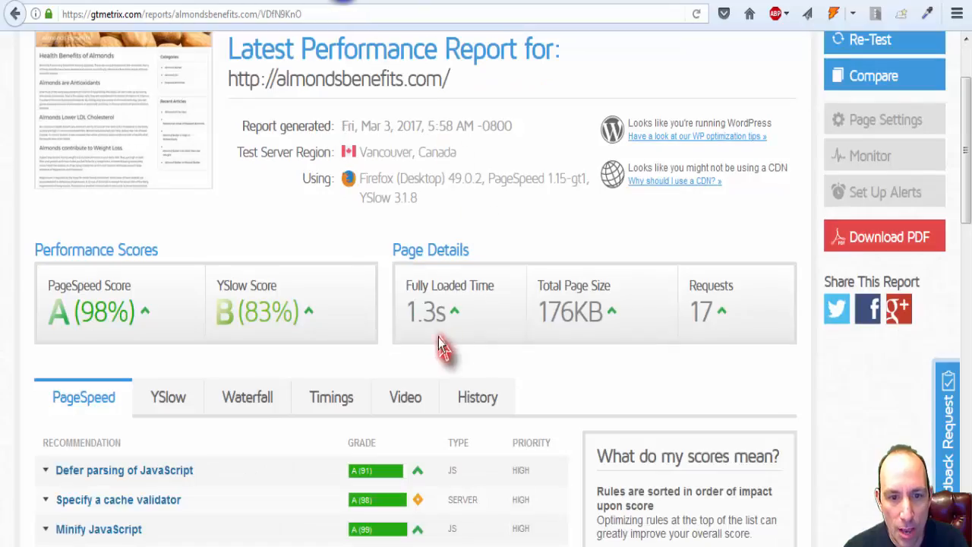
pyautogui.moveTo(388, 299)
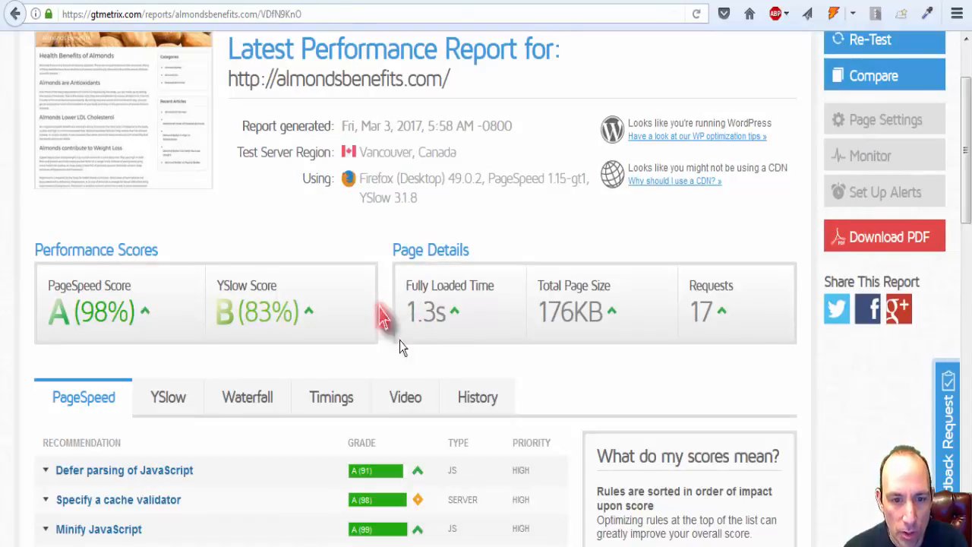
# - Review the newer 6:35 AM GTmetrix report loading in 1.4s
pyautogui.click(884, 40)
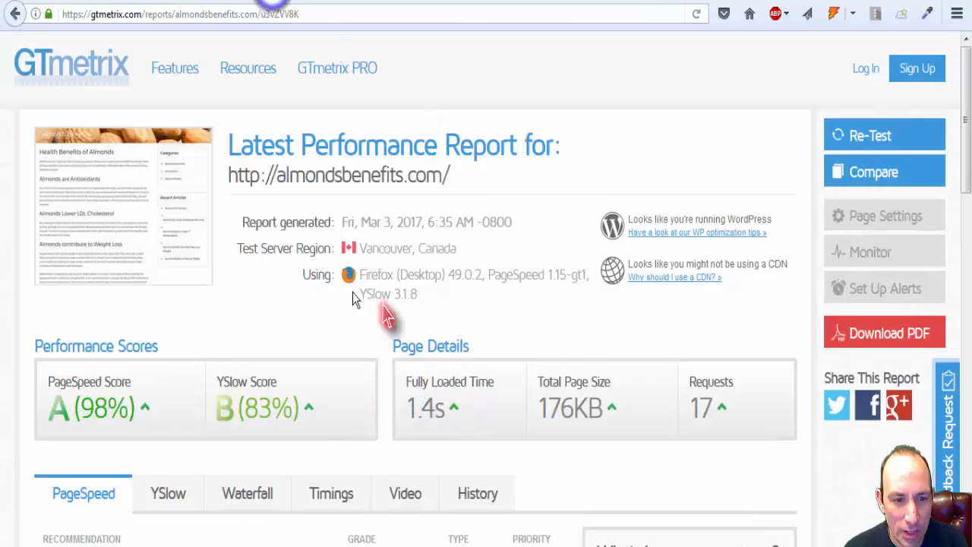
pyautogui.scroll(-3)
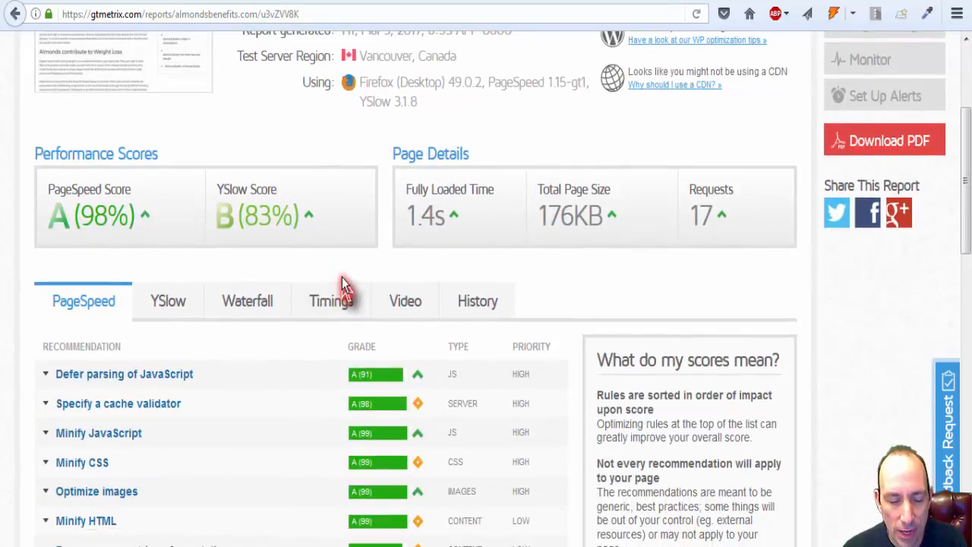
pyautogui.scroll(3)
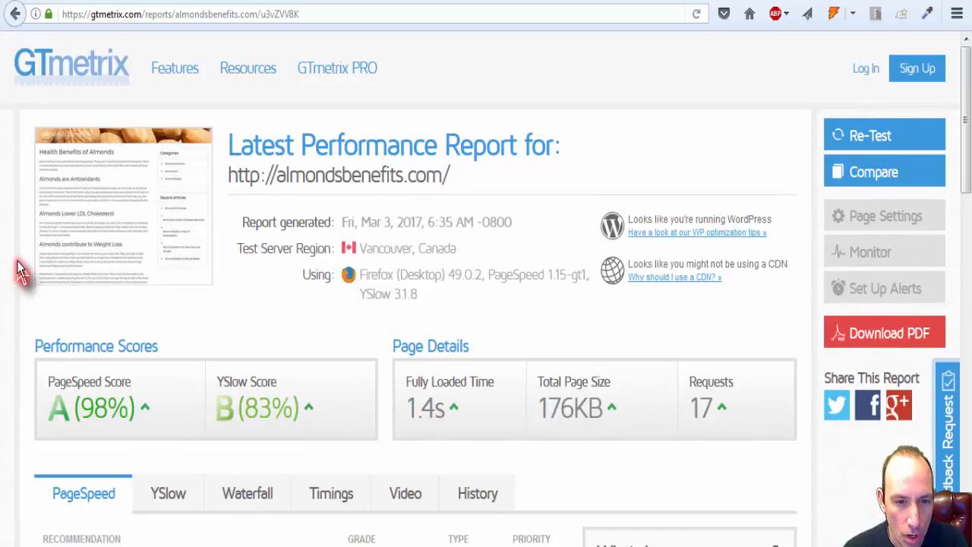
pyautogui.scroll(-3)
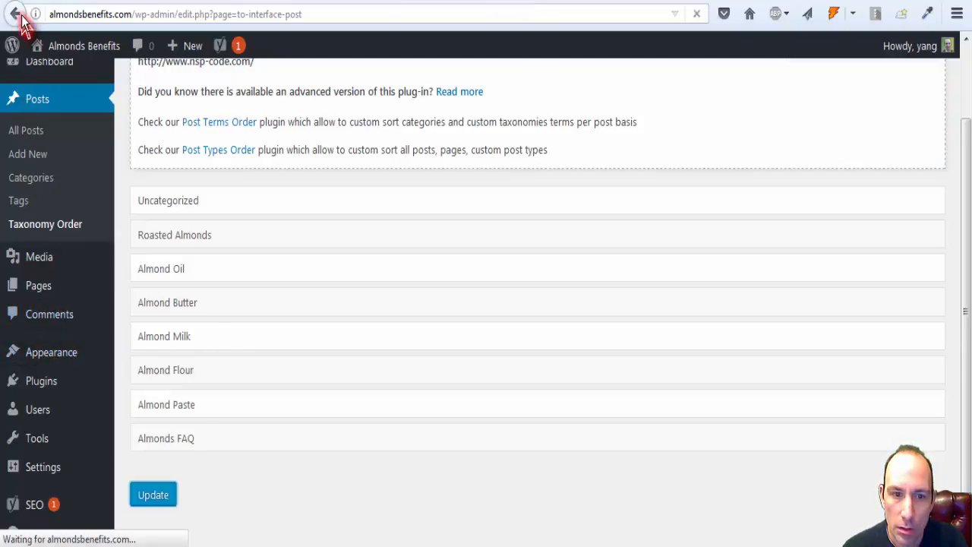
# - Go back to the 'category order' plugin search results
pyautogui.click(27, 14)
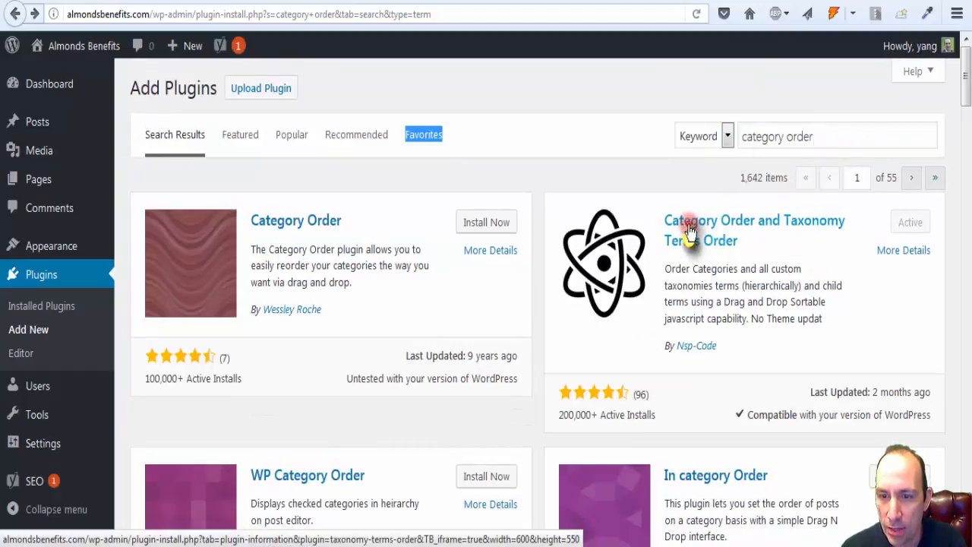
pyautogui.moveTo(576, 28)
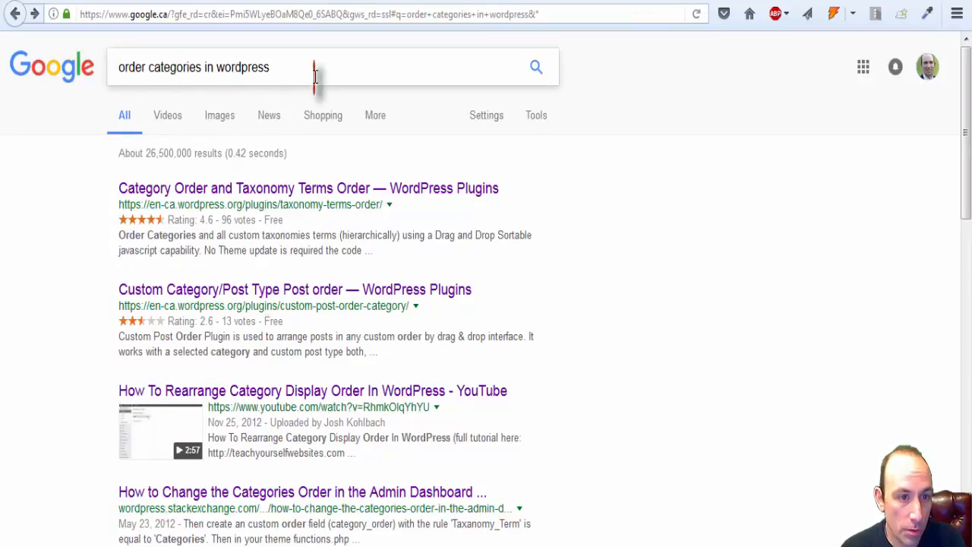
pyautogui.moveTo(533, 195)
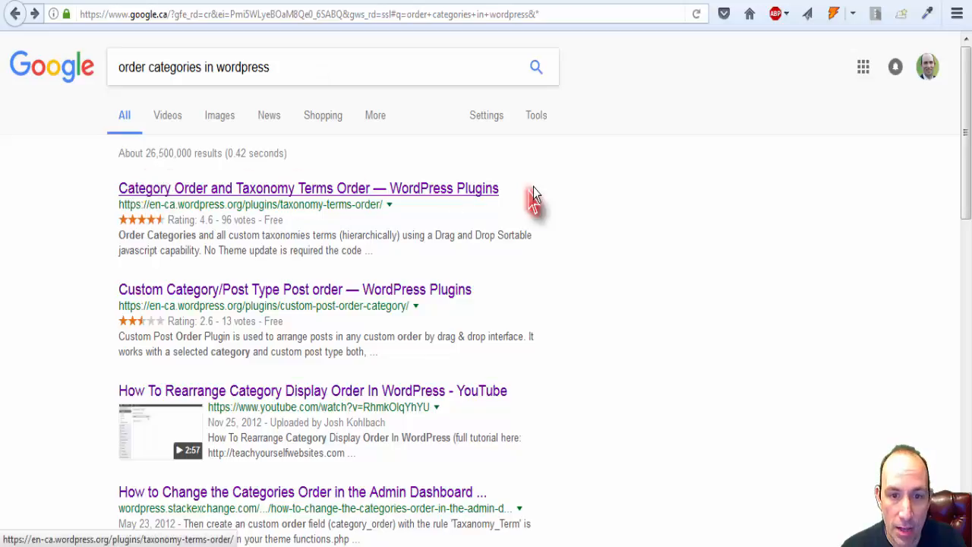
pyautogui.moveTo(331, 204)
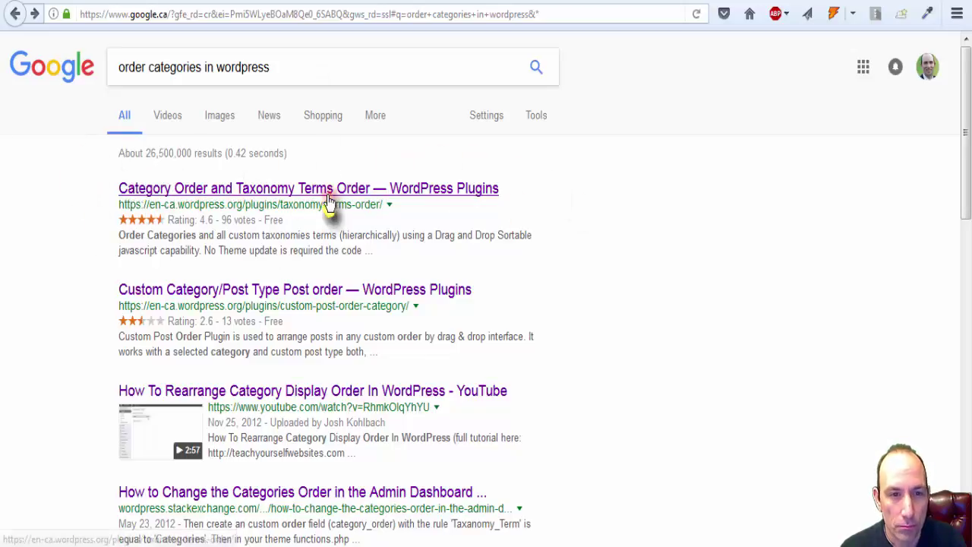
# - Scroll the Google results for 'order categories in wordpress', topped by the plugin listing
pyautogui.scroll(-3)
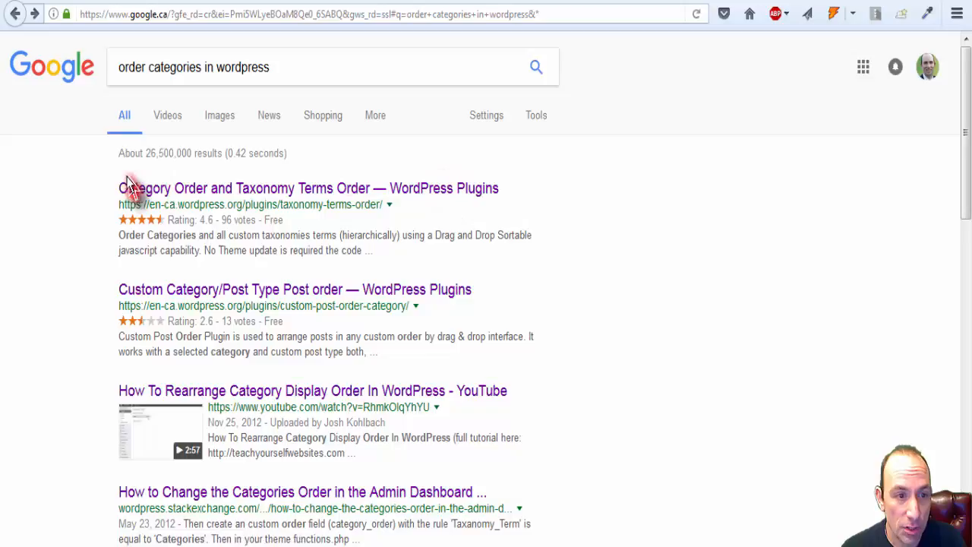
pyautogui.moveTo(175, 174)
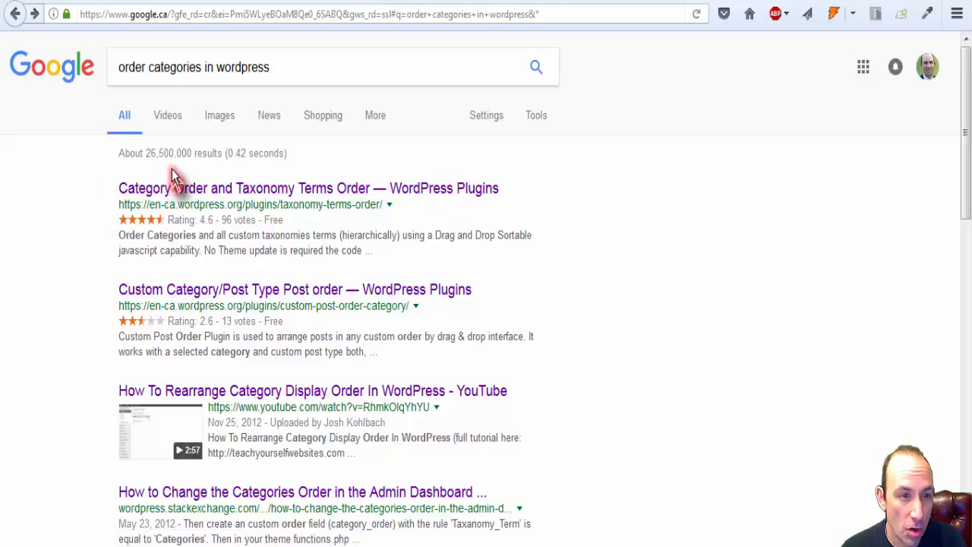
pyautogui.moveTo(114, 169)
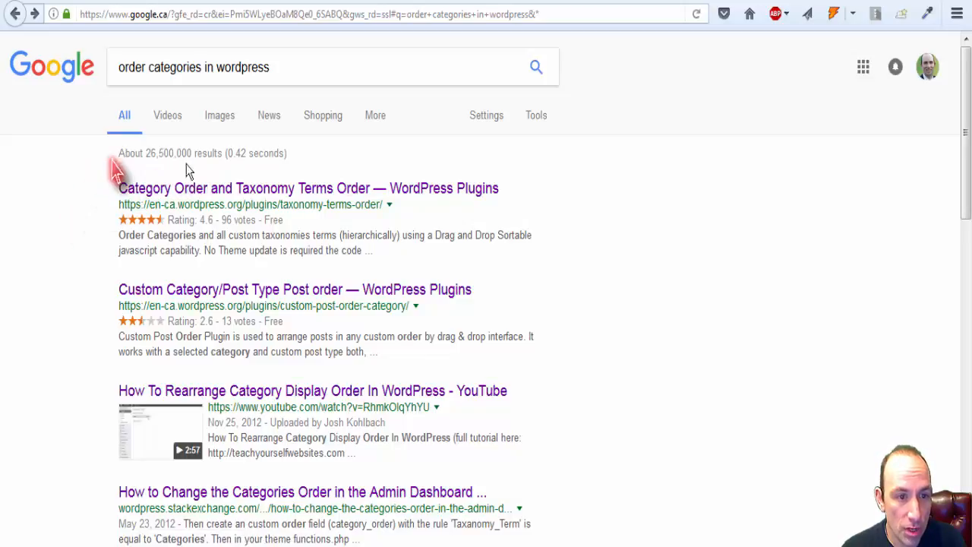